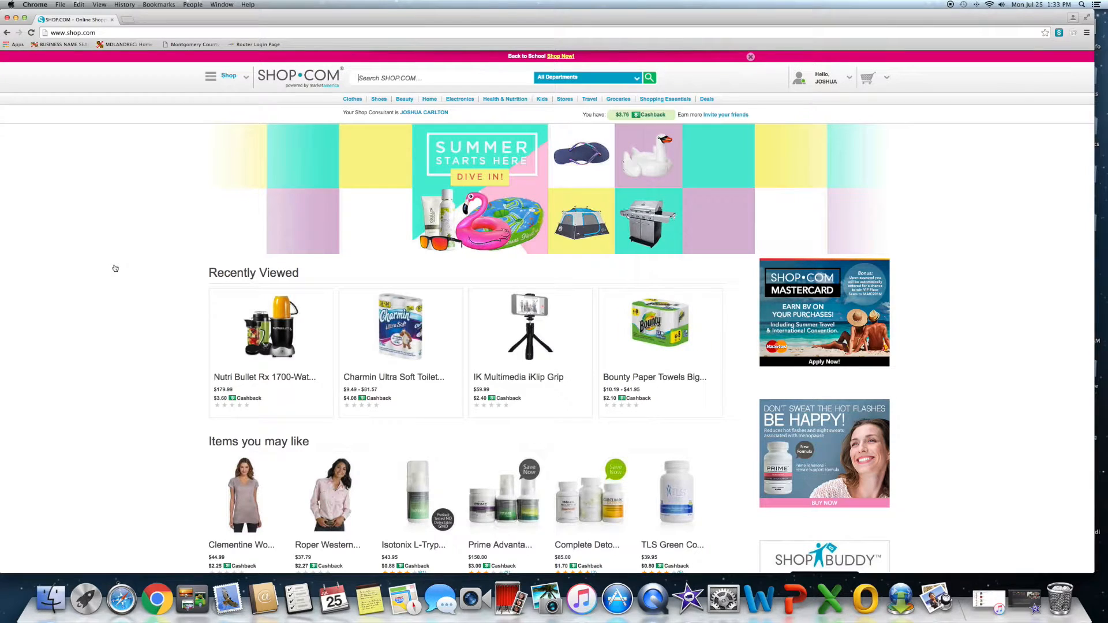
mouse_move(752, 83)
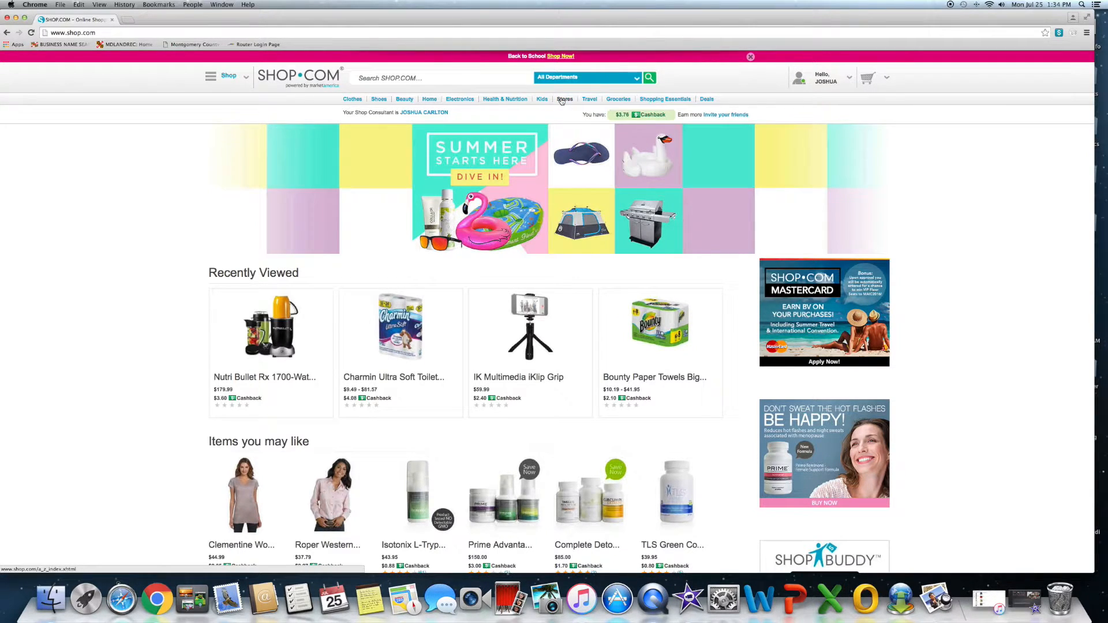
- Open the directory of all partner stores and scroll through the list
click(564, 98)
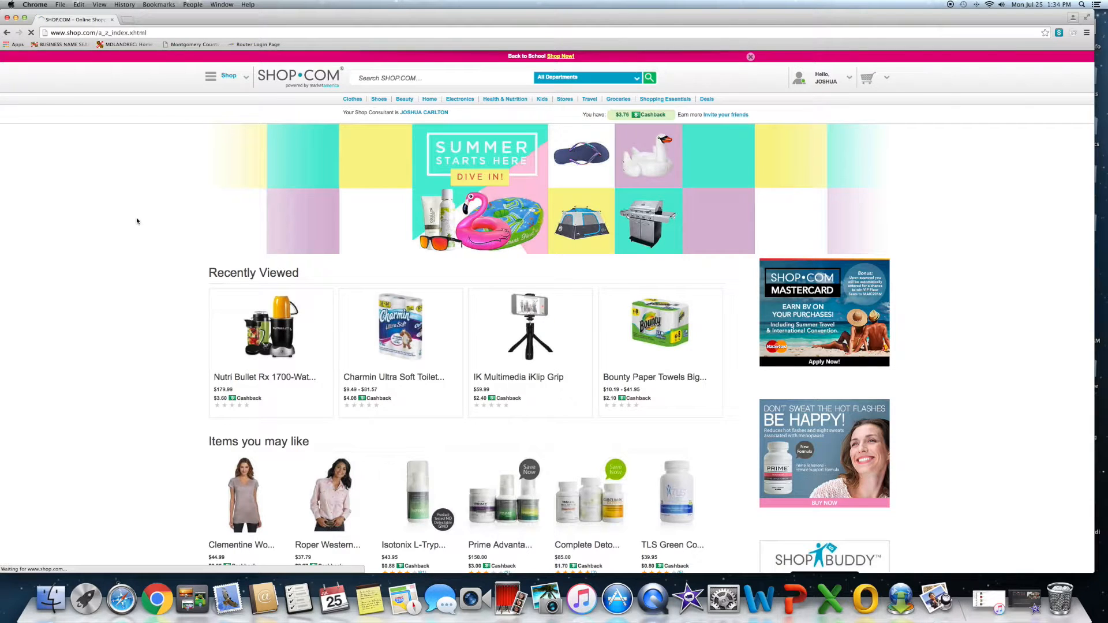
click(564, 99)
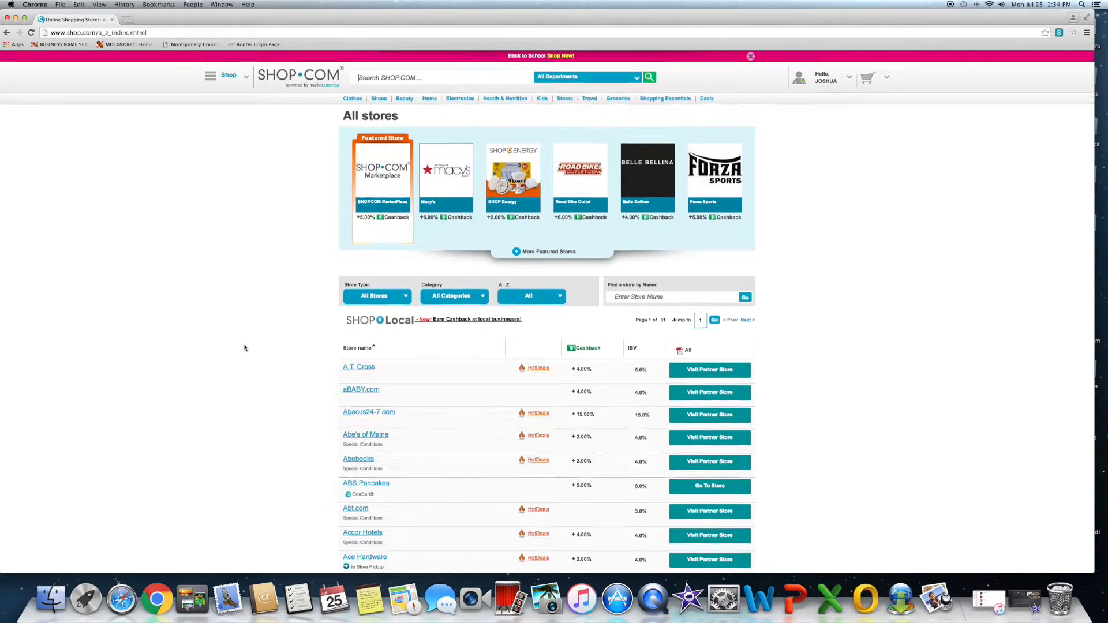
scroll(down, 3)
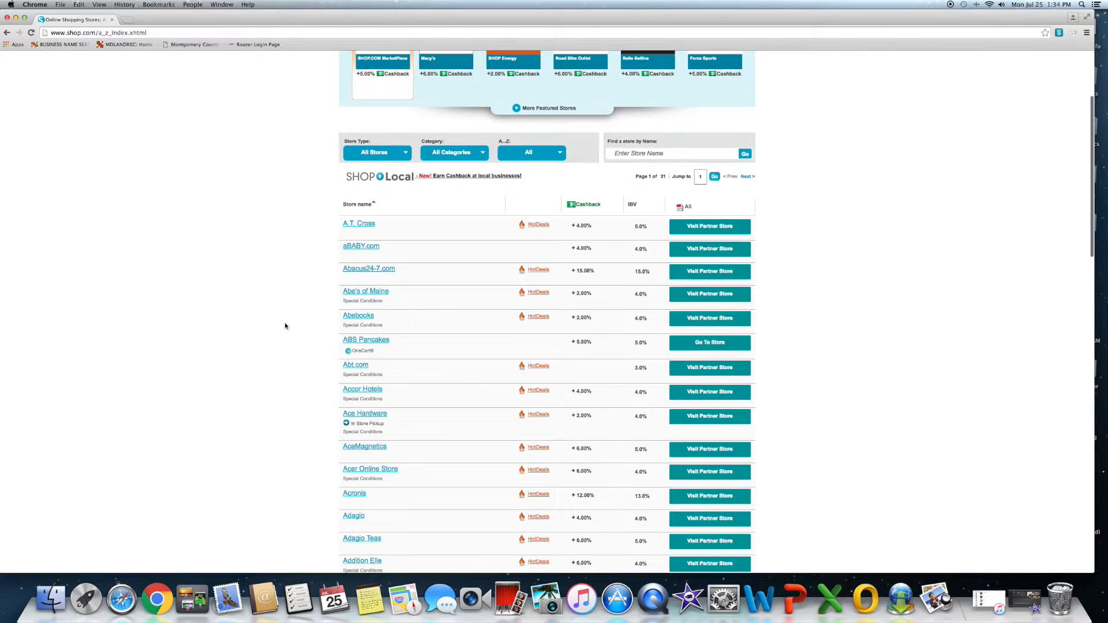
scroll(down, 3)
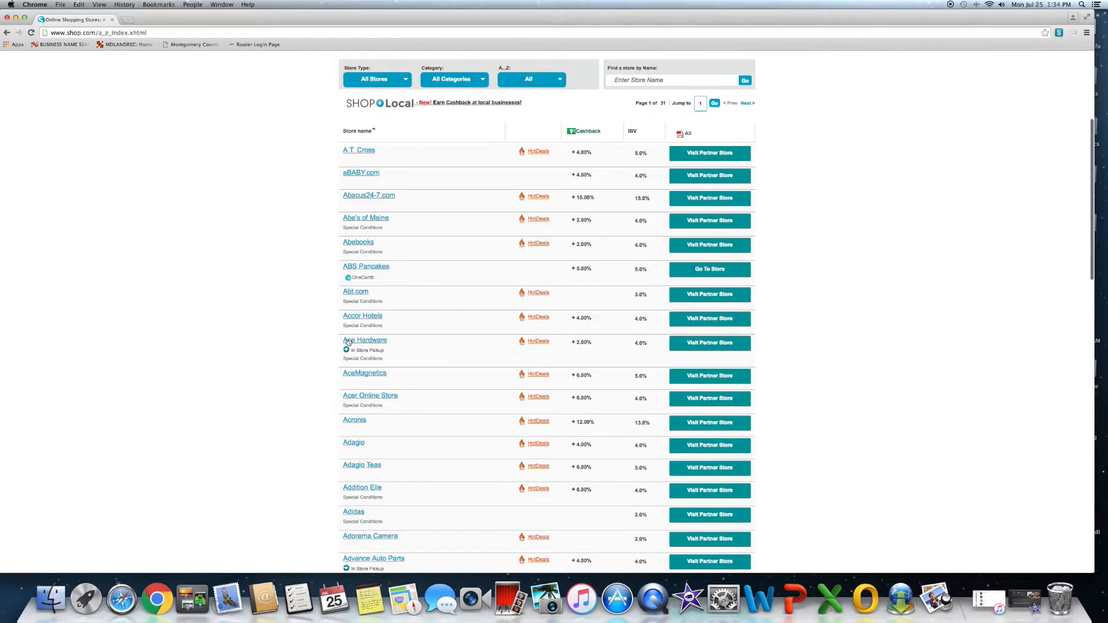
mouse_move(299, 371)
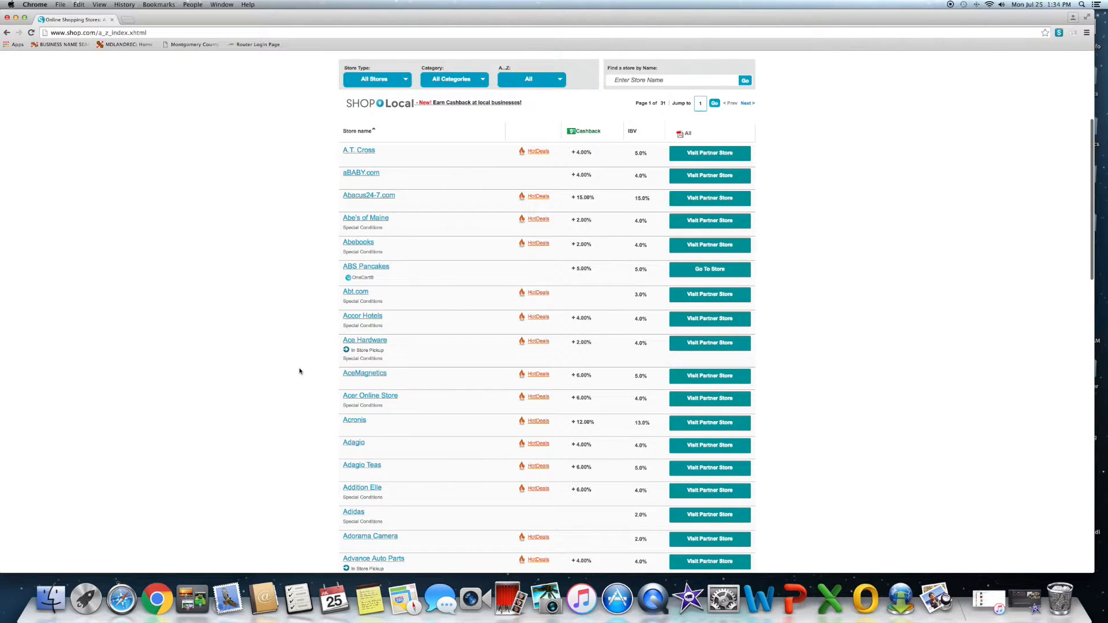
scroll(down, 3)
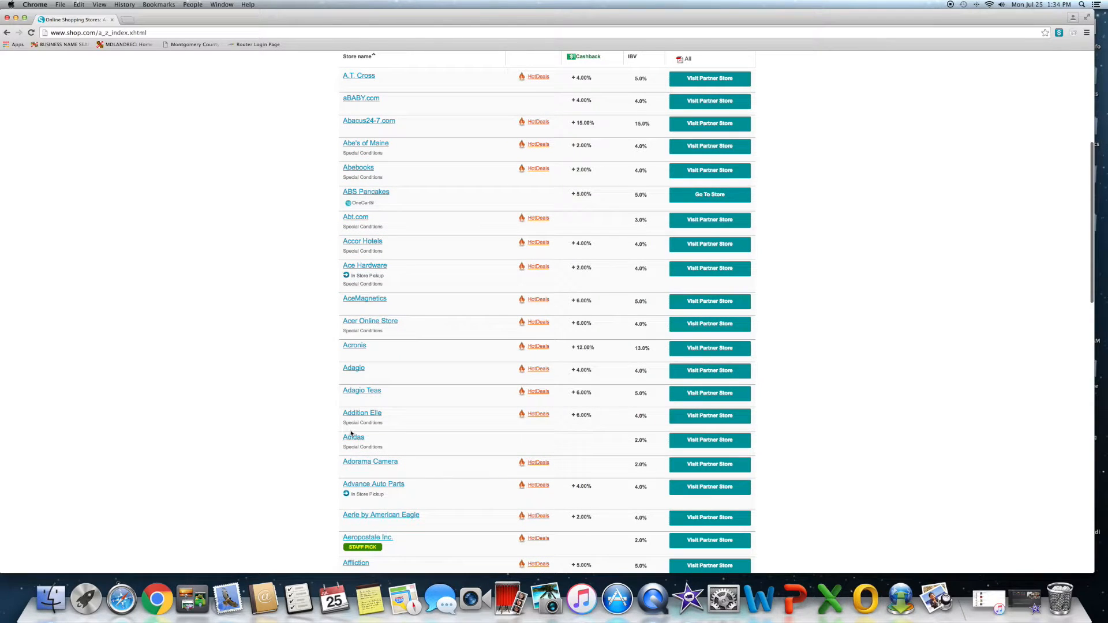
mouse_move(365, 457)
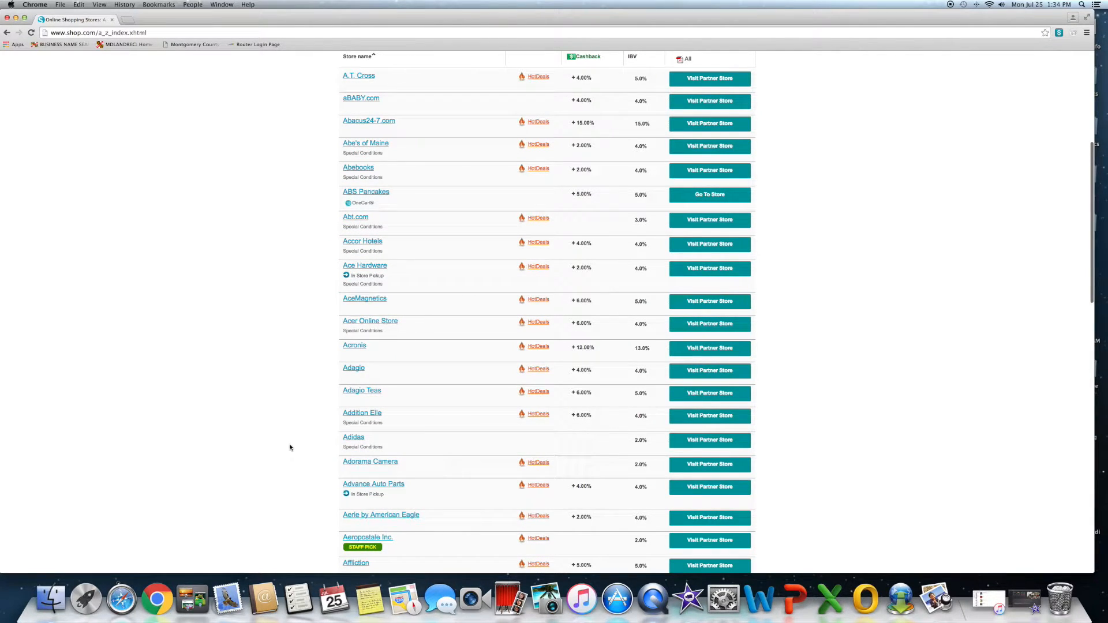
scroll(down, 3)
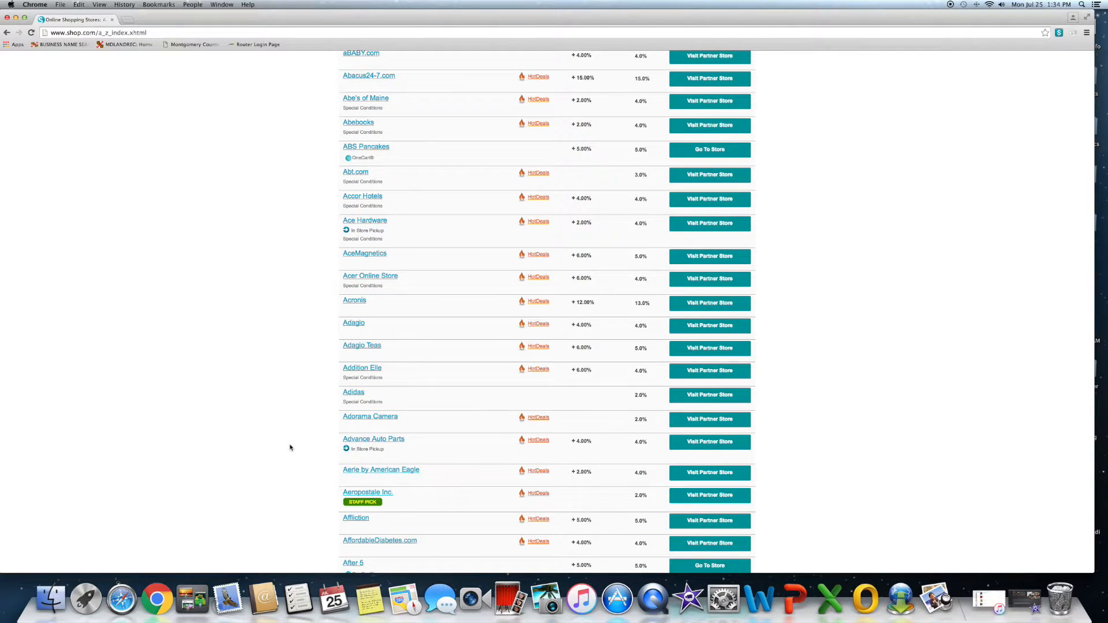
scroll(down, 3)
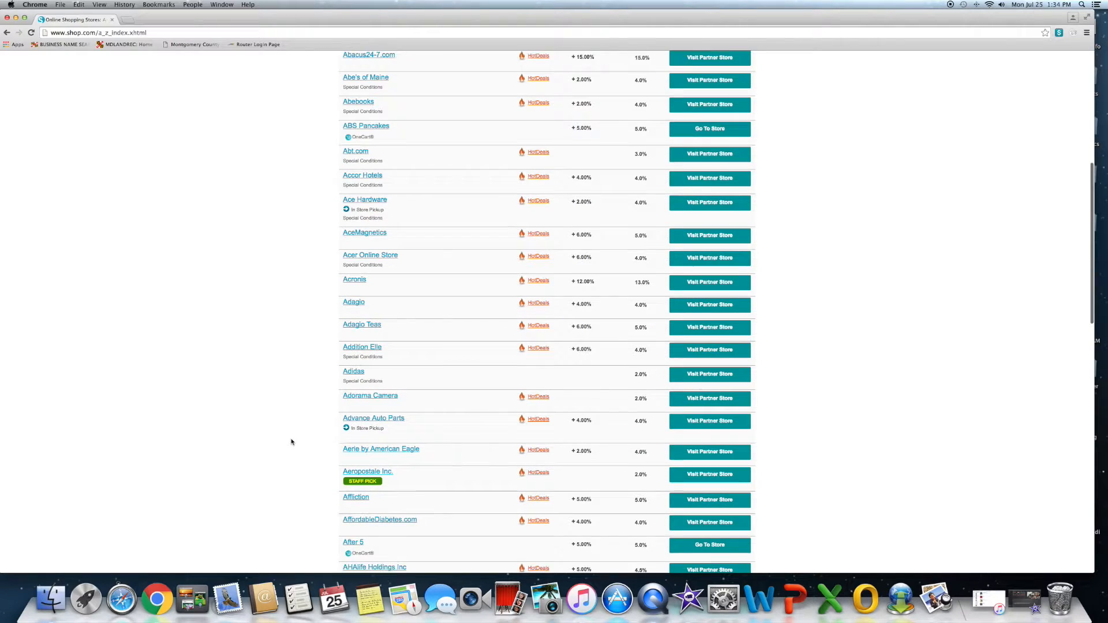
scroll(down, 3)
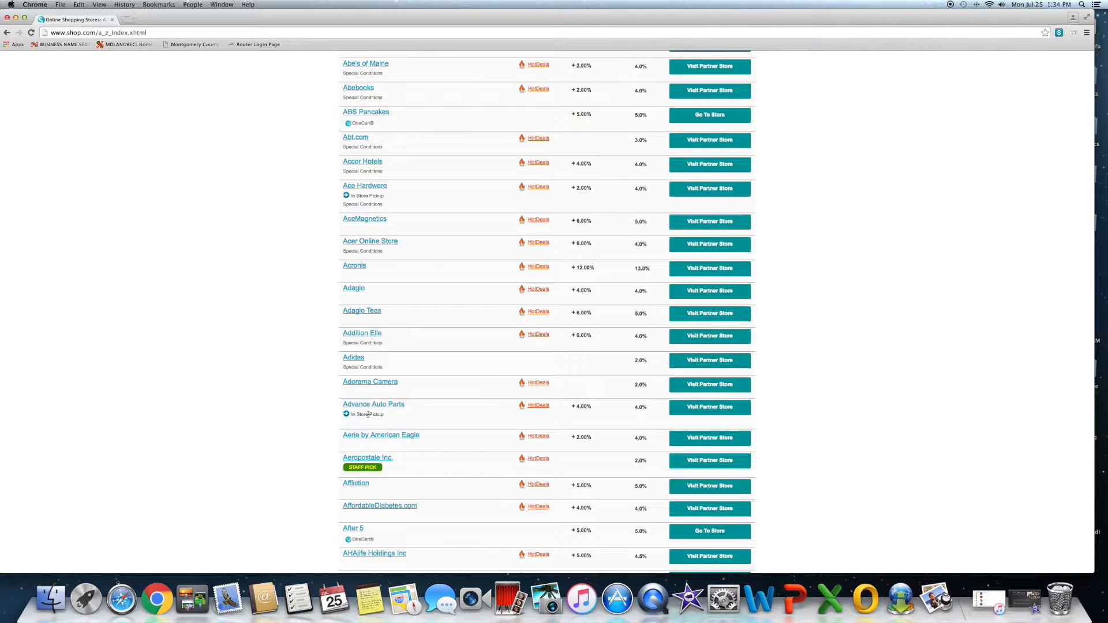
mouse_move(422, 419)
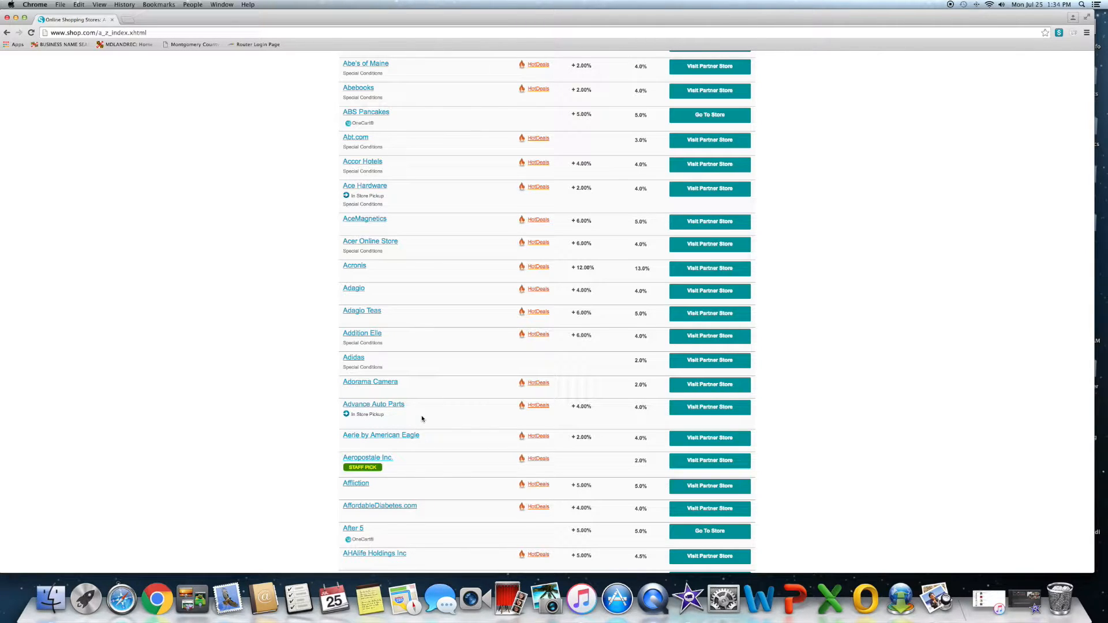
mouse_move(484, 422)
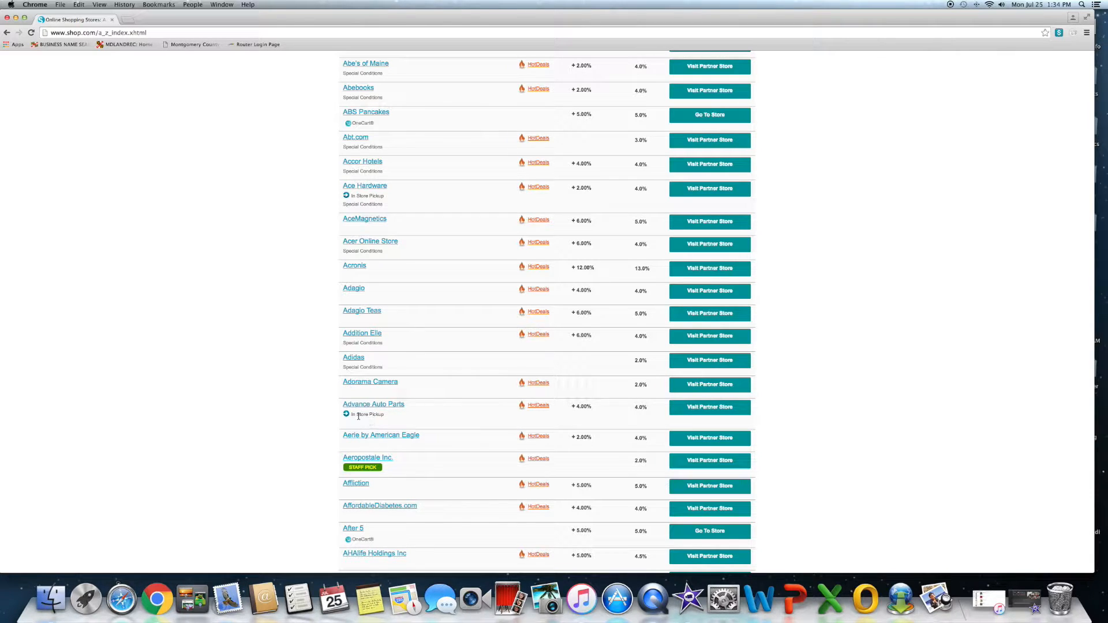
scroll(down, 3)
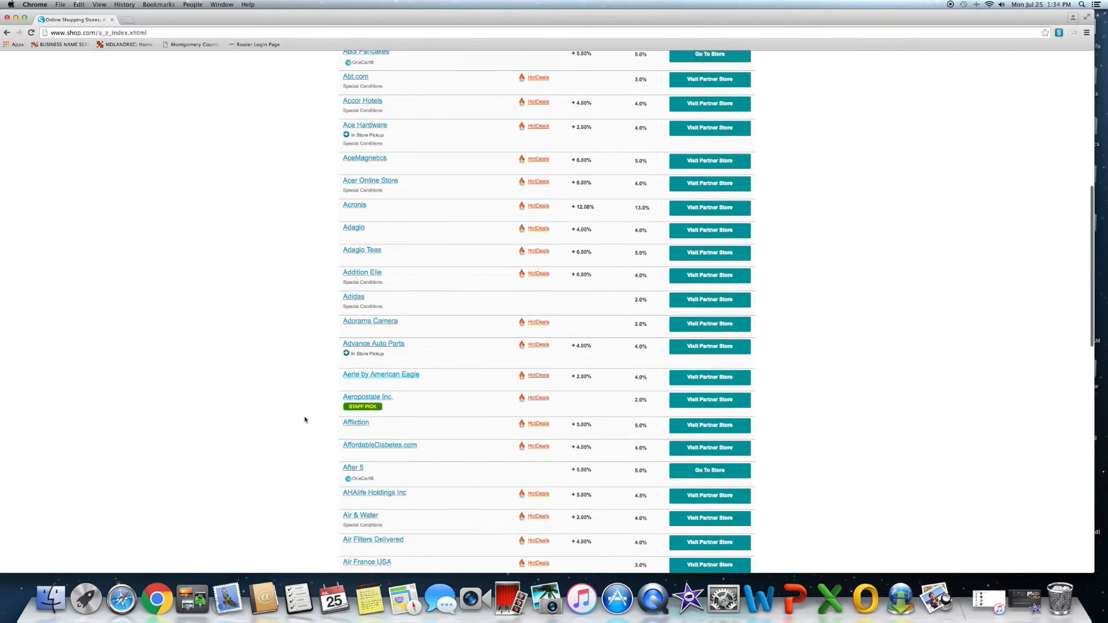
scroll(down, 3)
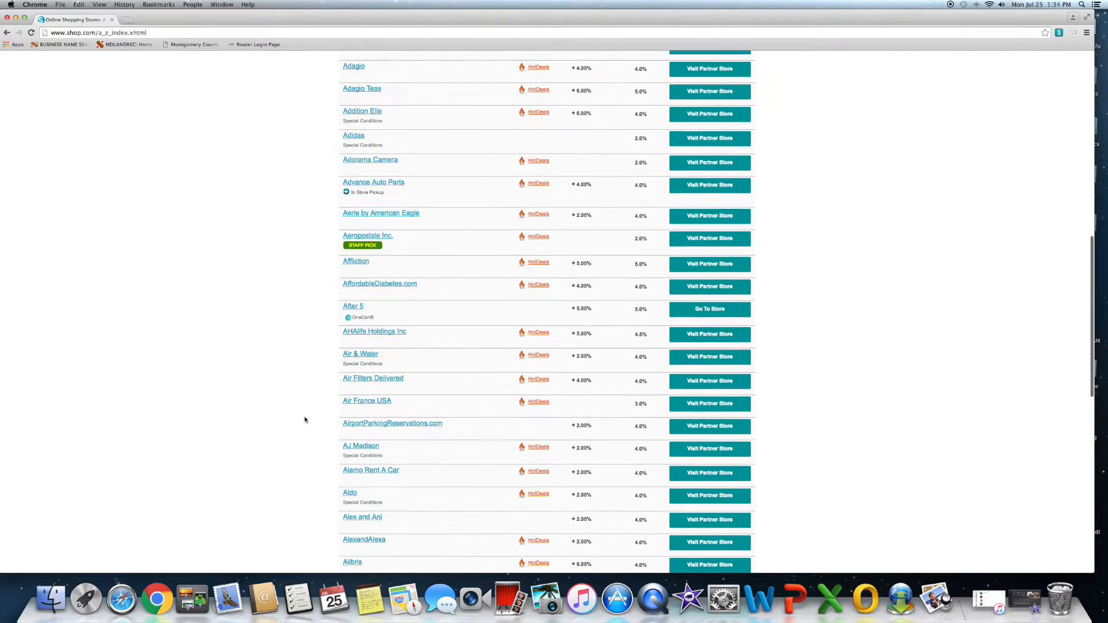
scroll(down, 3)
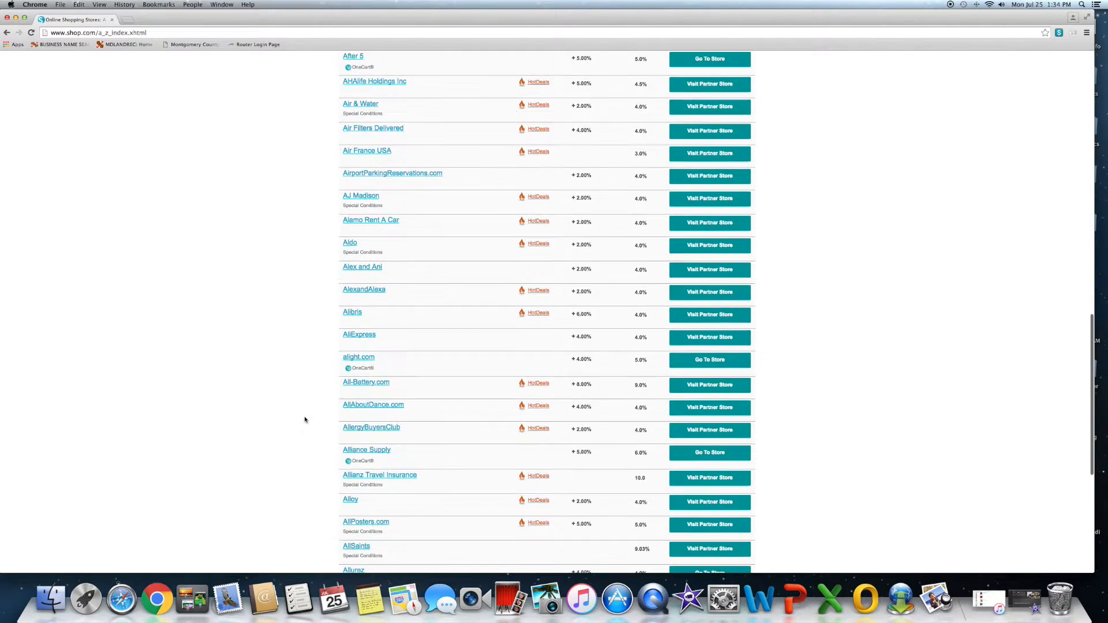
scroll(down, 3)
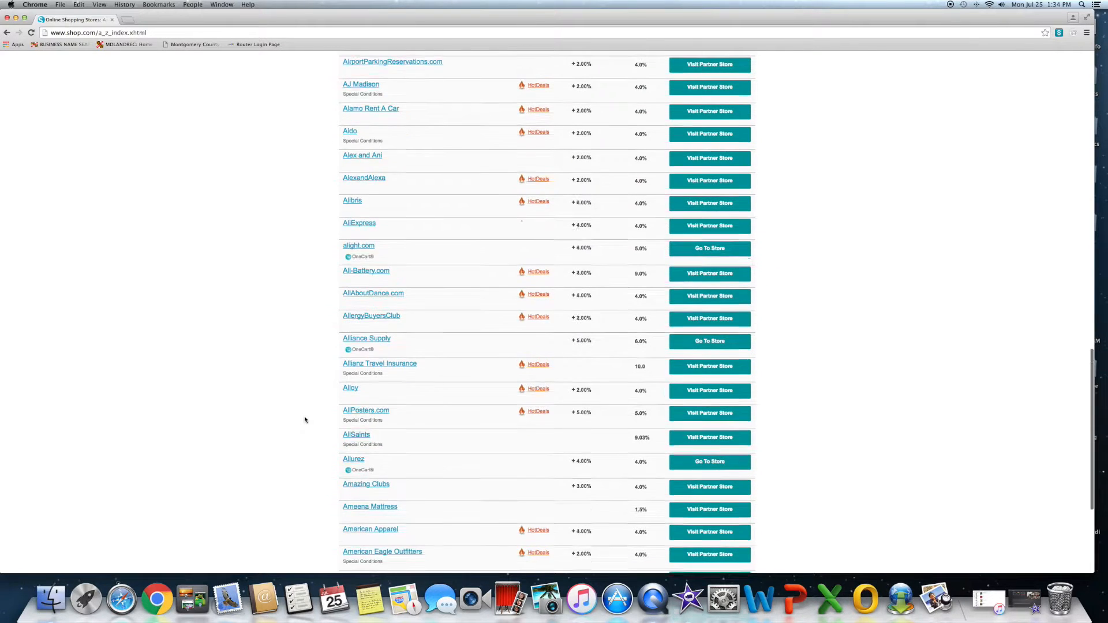
scroll(down, 3)
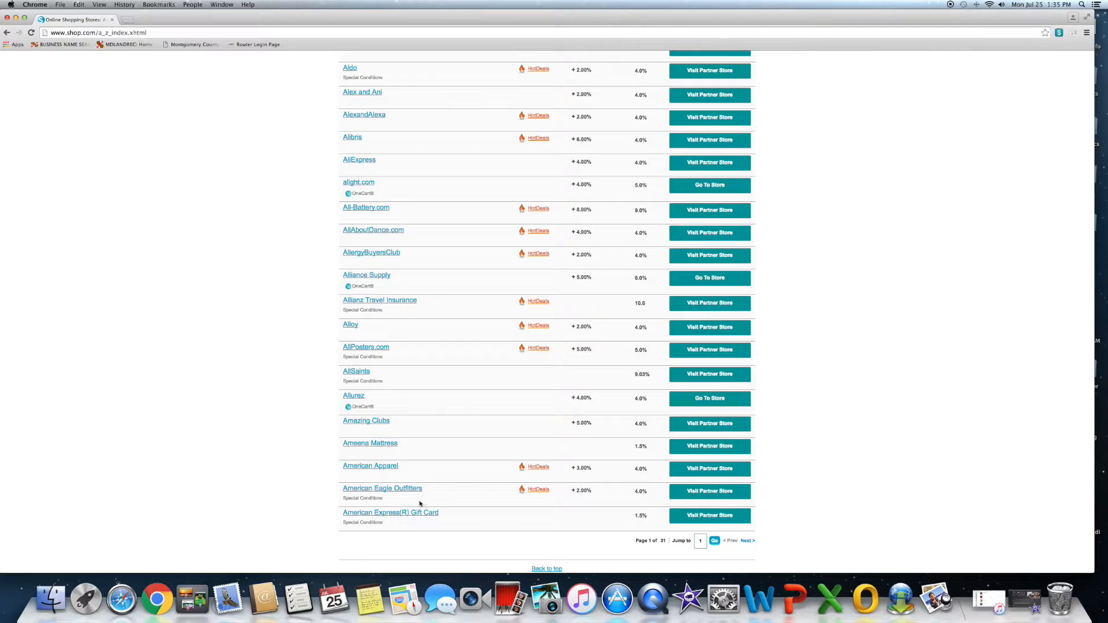
mouse_move(464, 501)
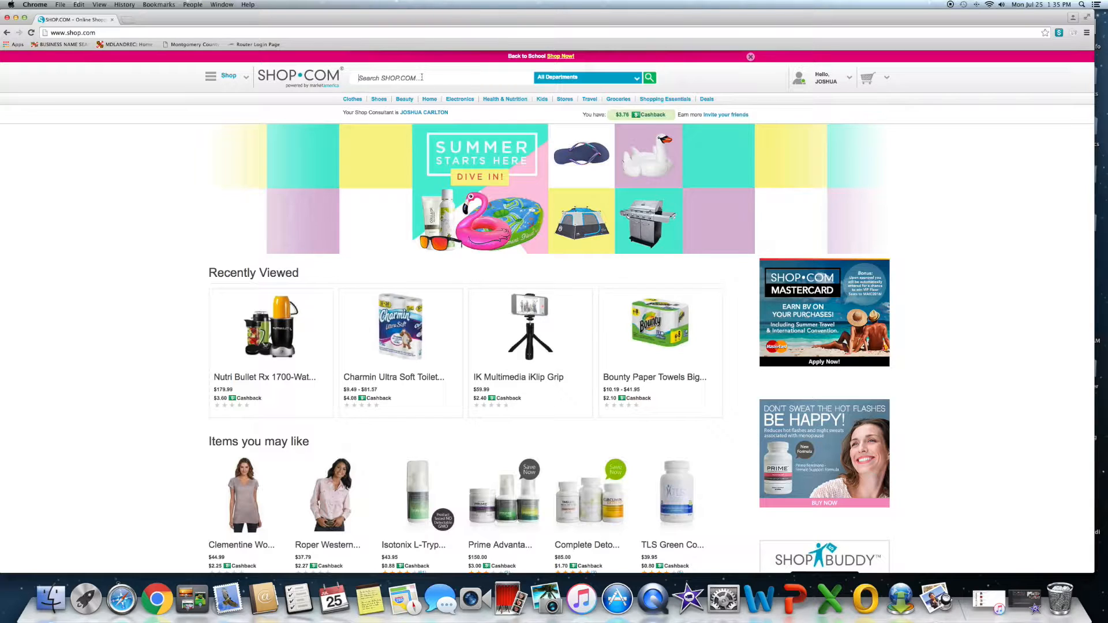
- Search for power washers and filter the results to the Briggs & Stratton brand
text(power washers)
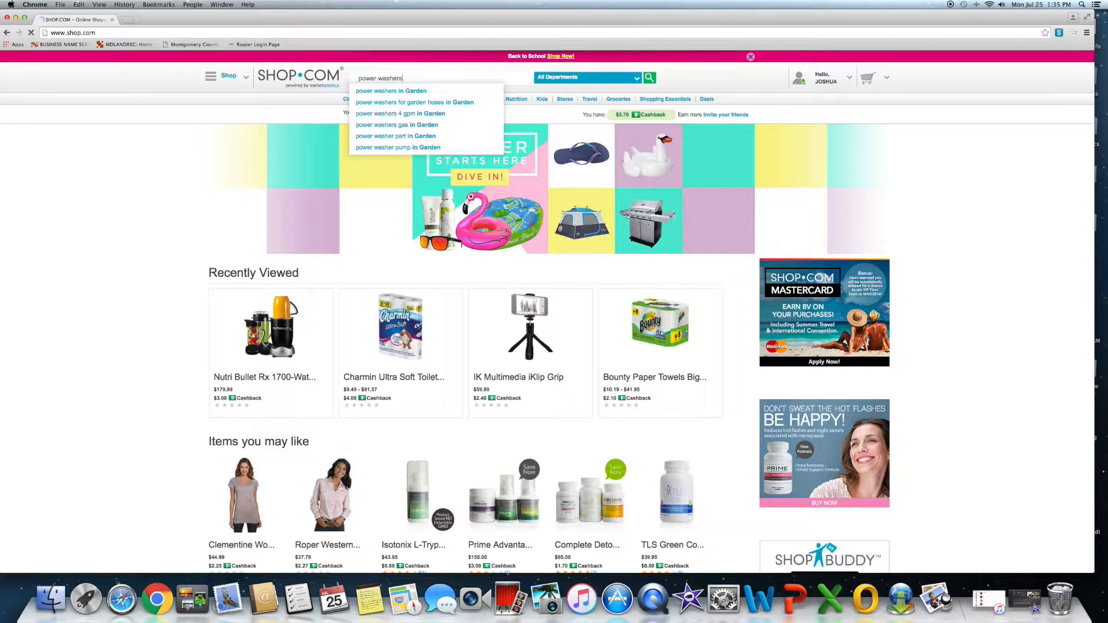
click(648, 78)
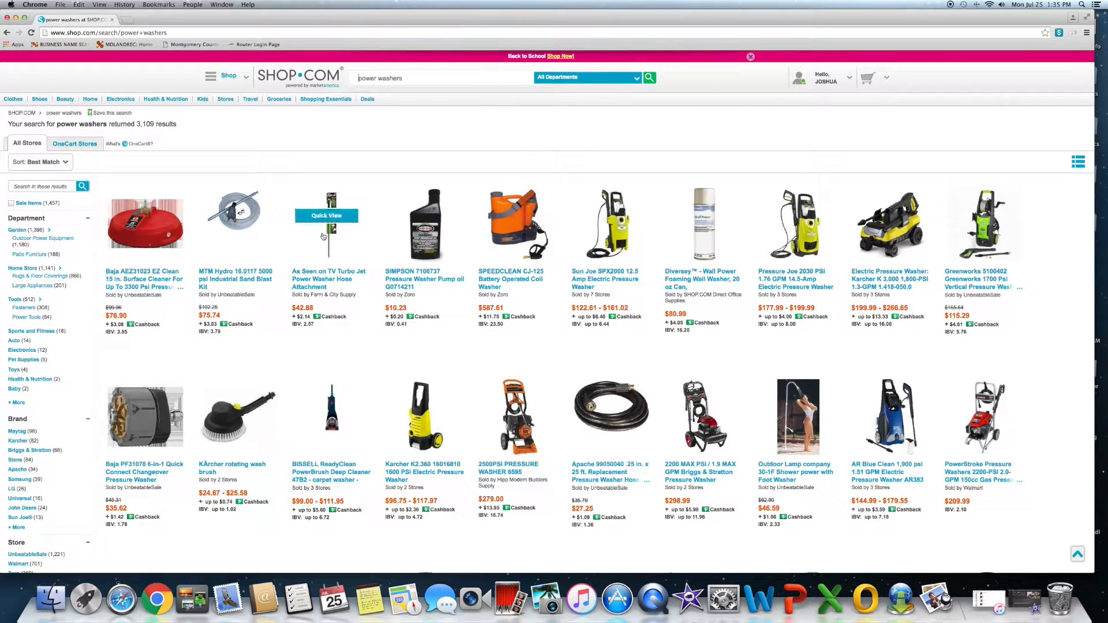
scroll(down, 3)
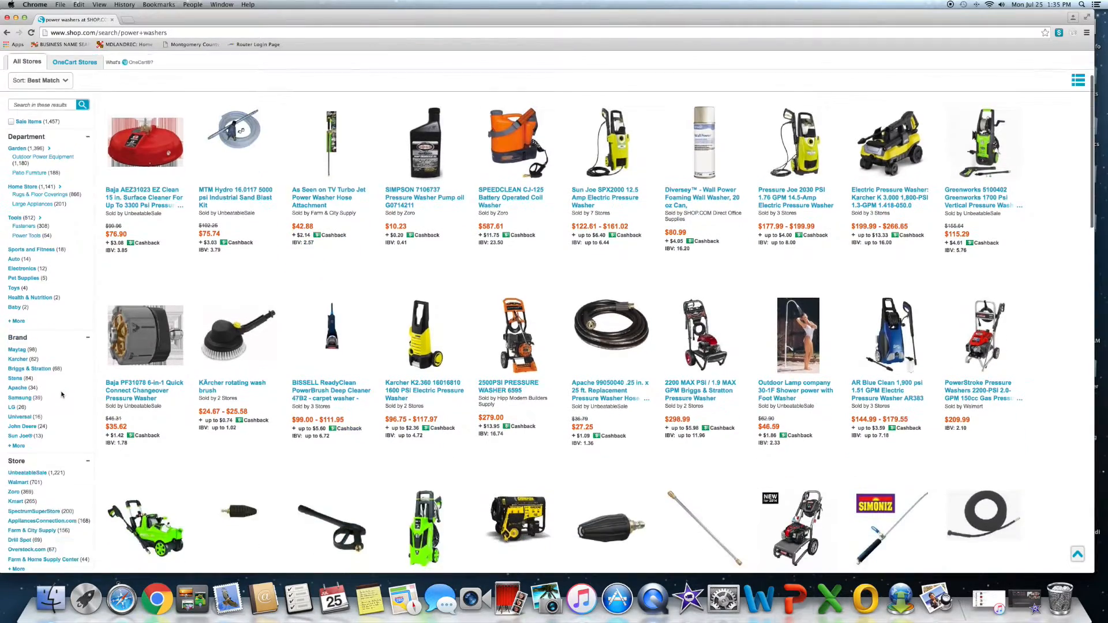
scroll(down, 3)
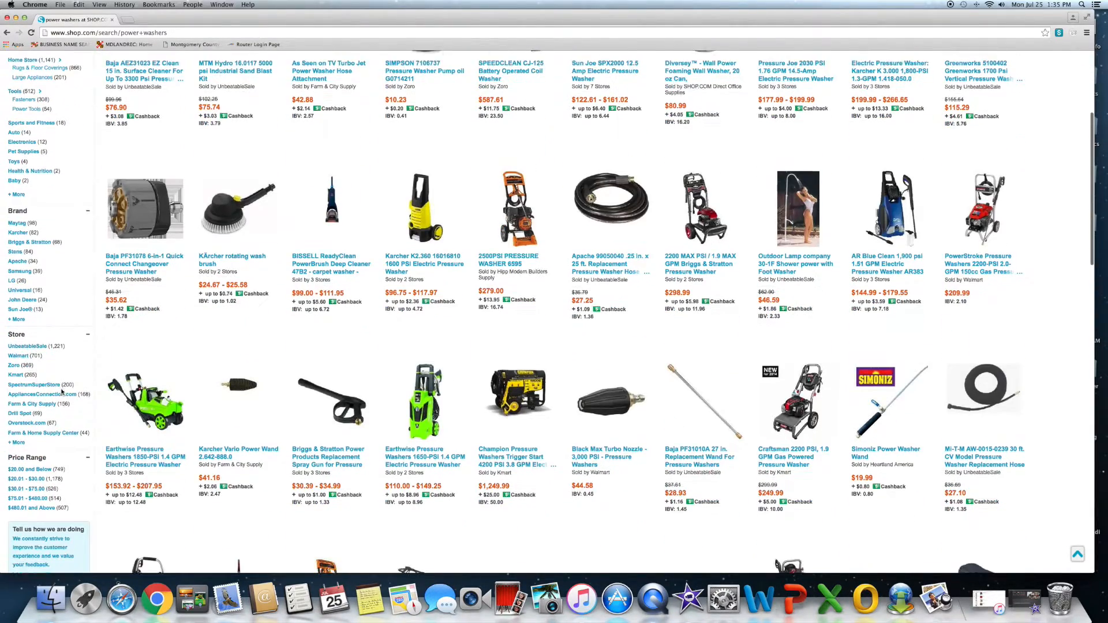
scroll(down, 3)
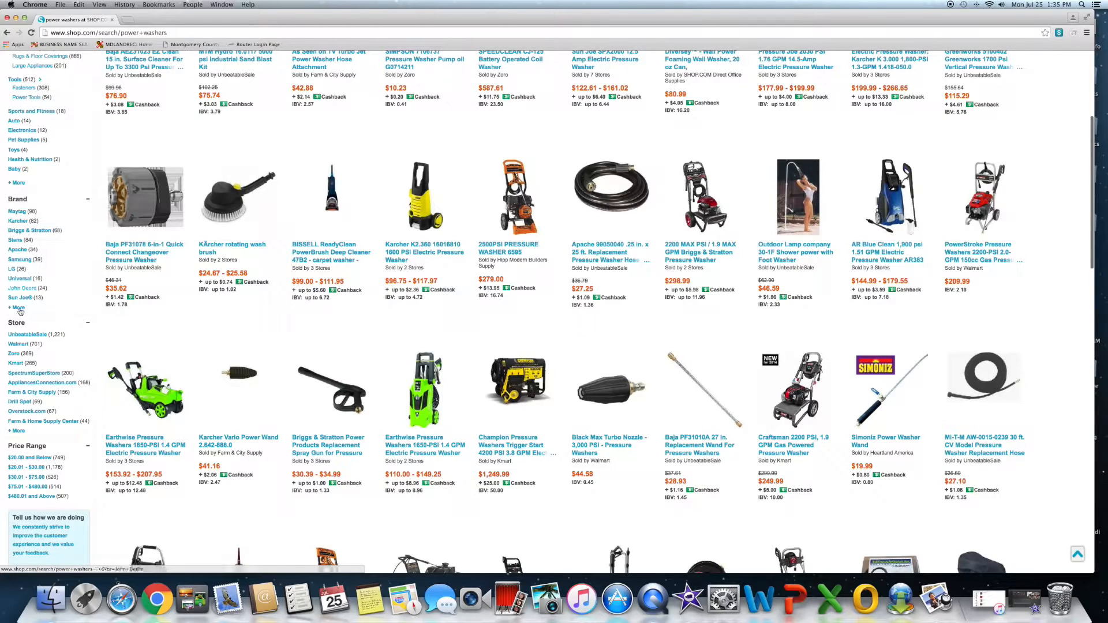
click(30, 230)
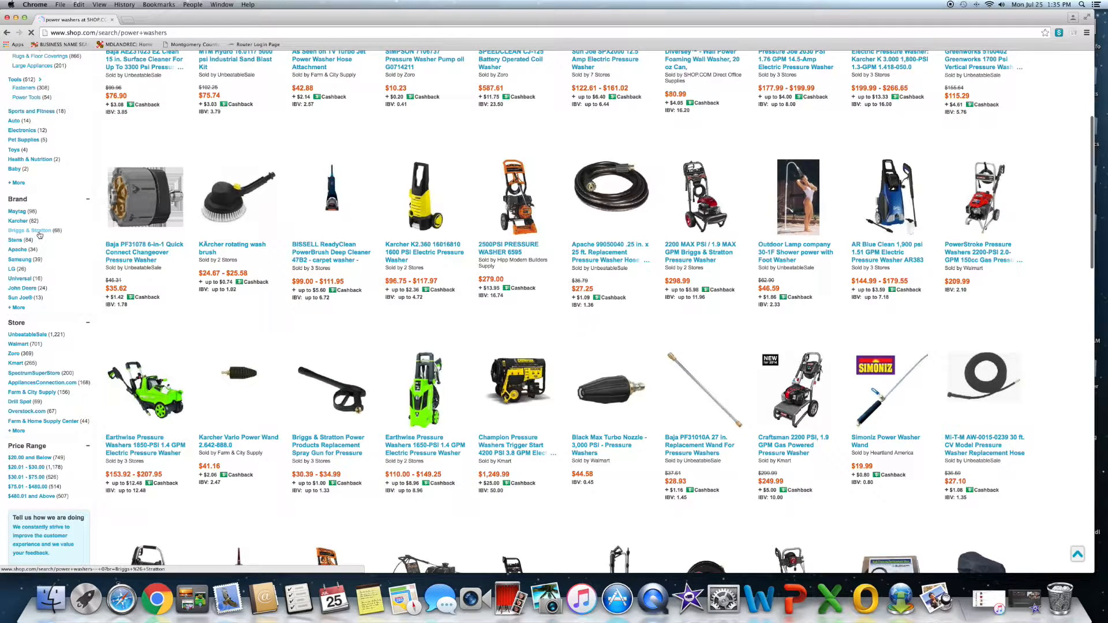
click(29, 230)
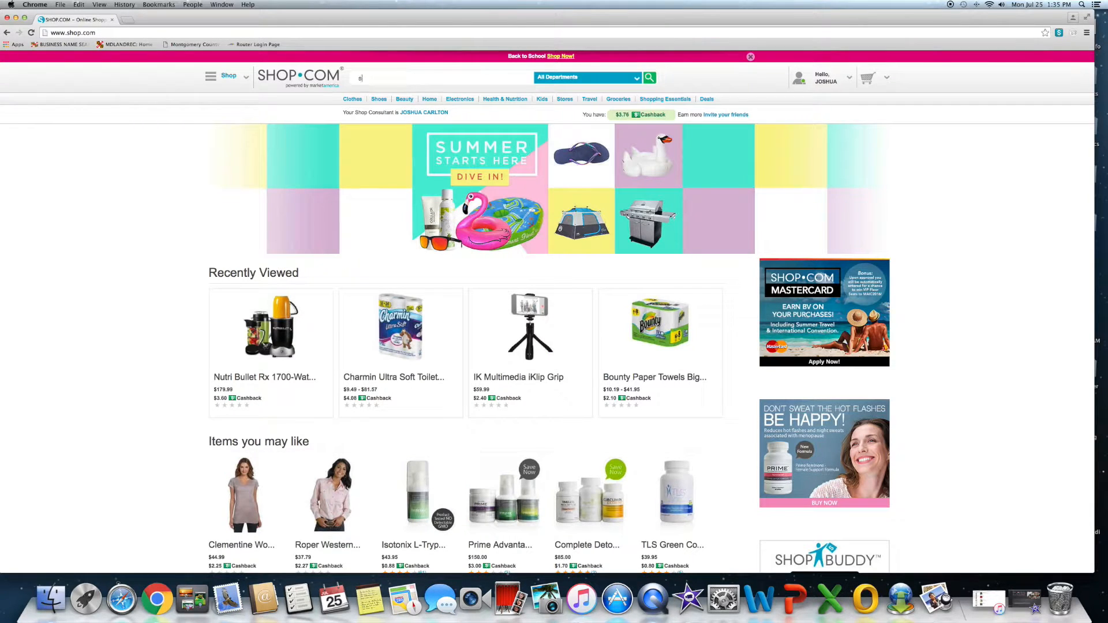
- Search SHOP.COM for staples, then replace the term and search for REI
text(taples)
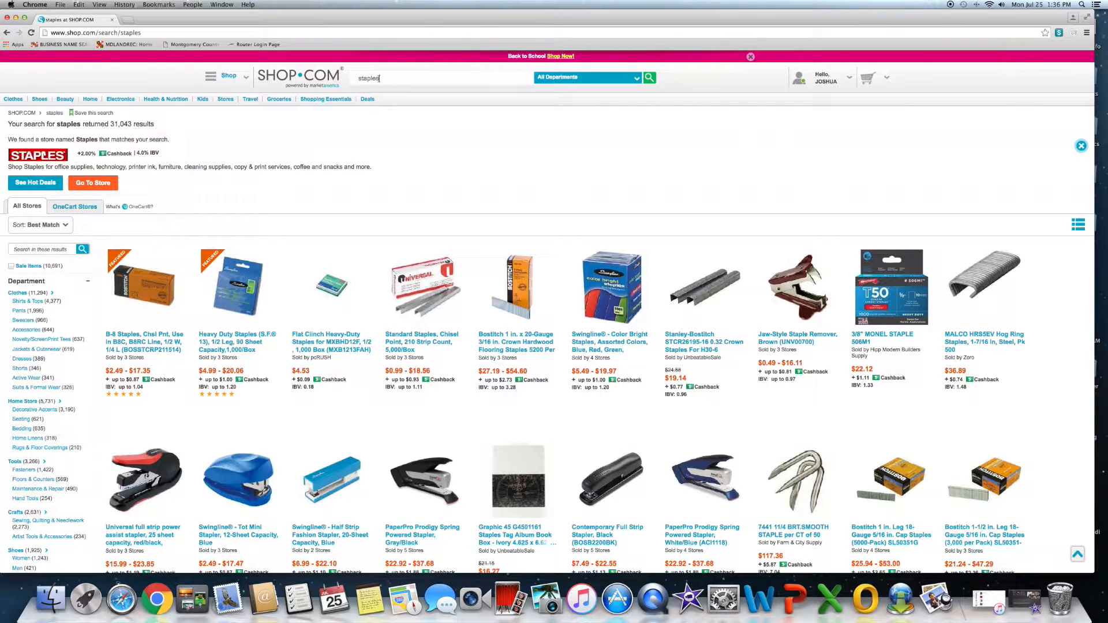
double_click(367, 78)
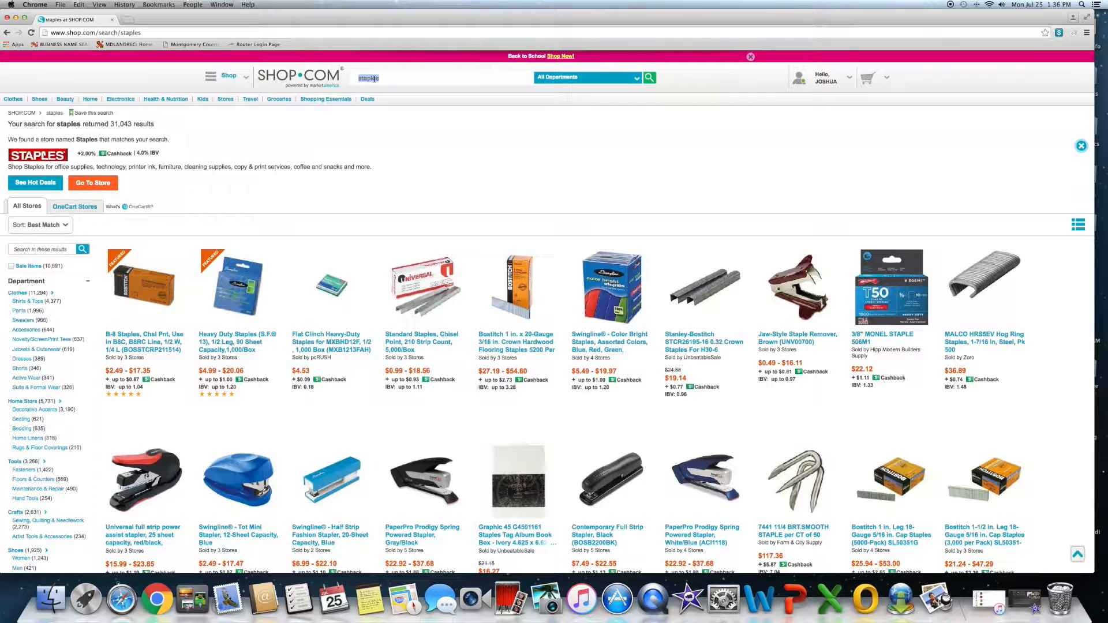
text(red)
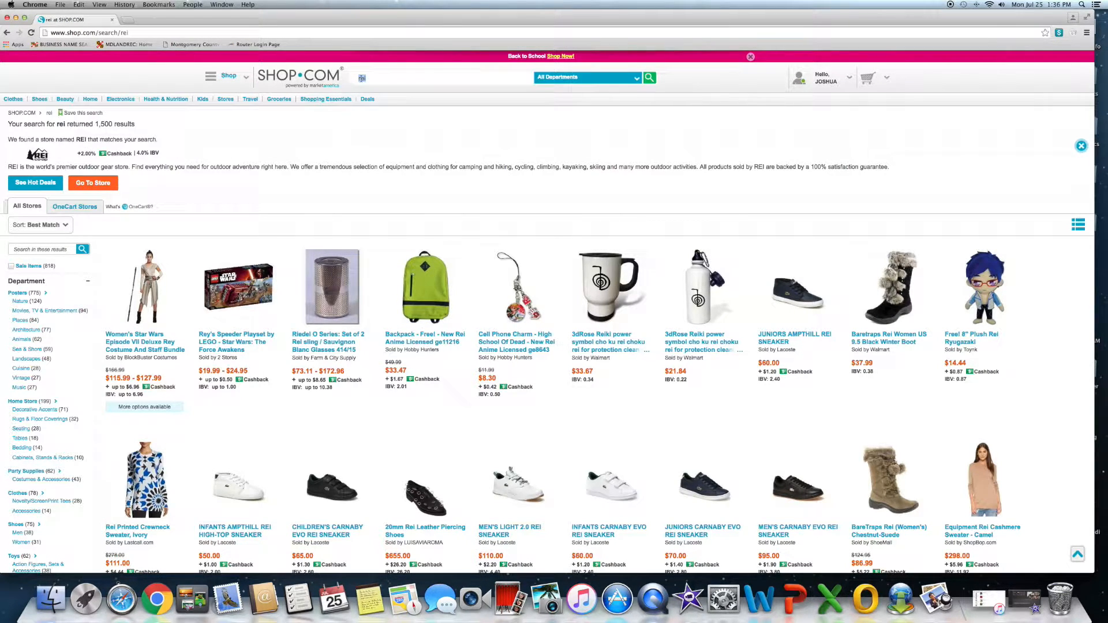
text(backcou)
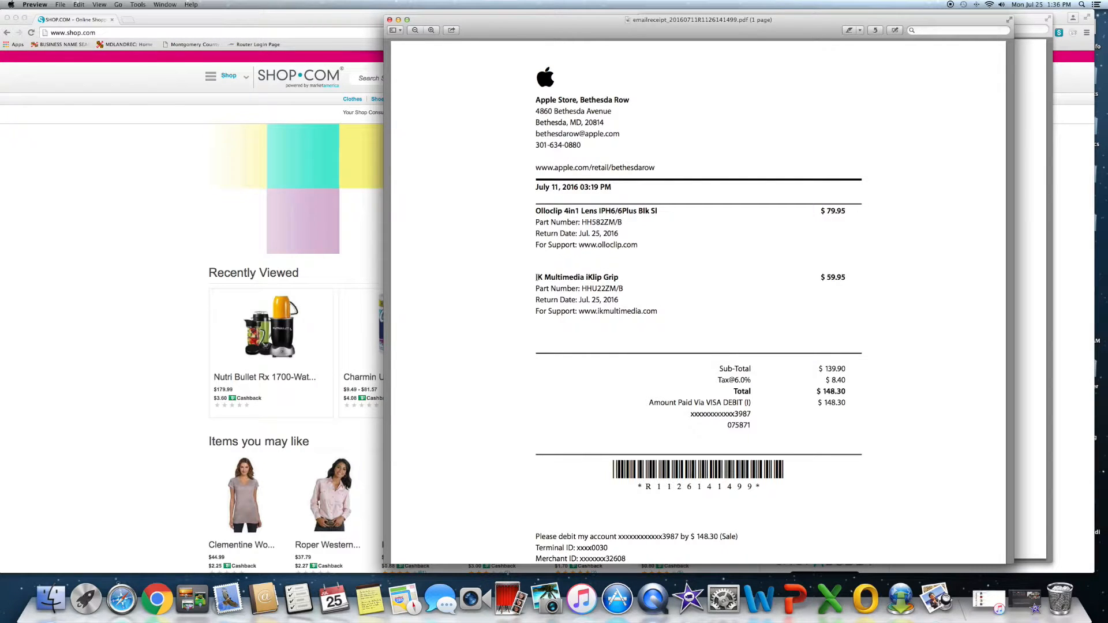
- Highlight 'IK Multimedia iKlip Grip' on the Apple Store receipt in Preview
drag(535, 276, 607, 277)
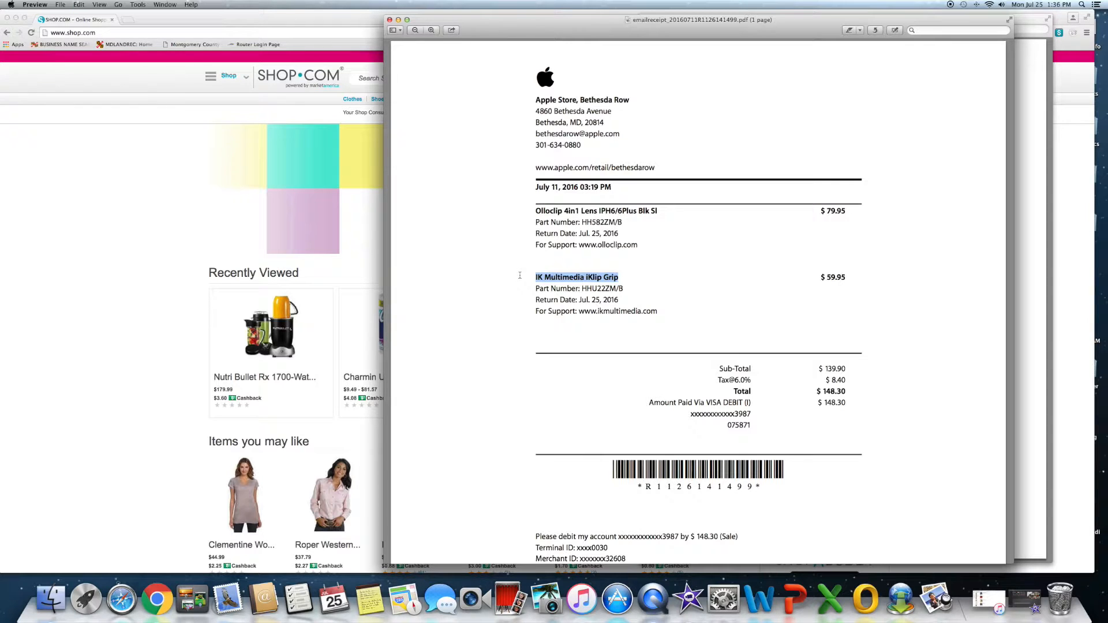
mouse_move(170, 248)
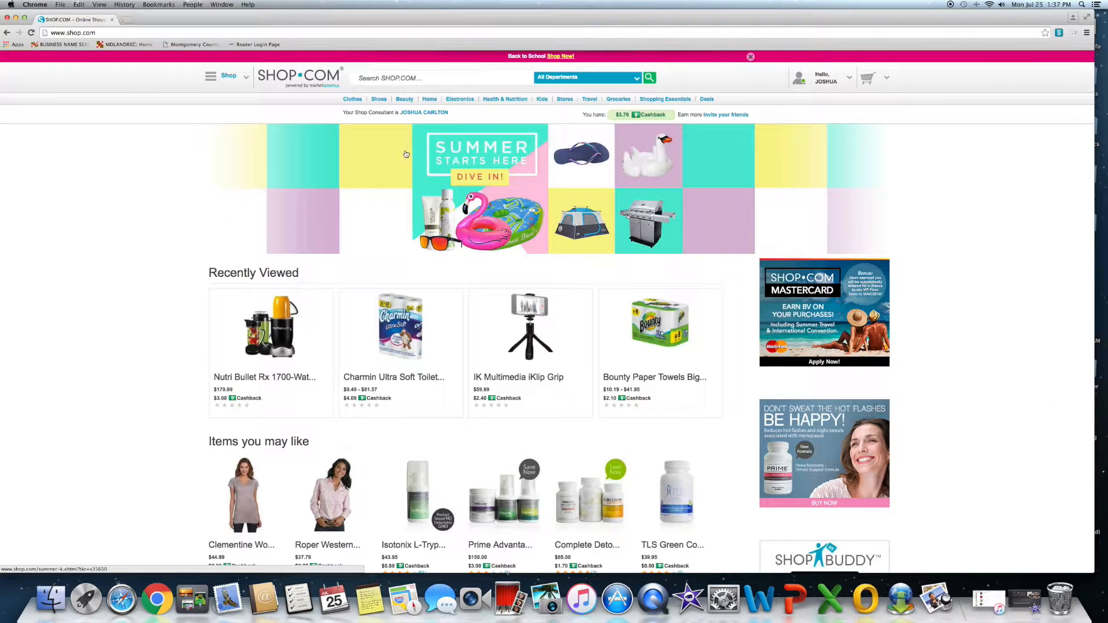
mouse_move(221, 166)
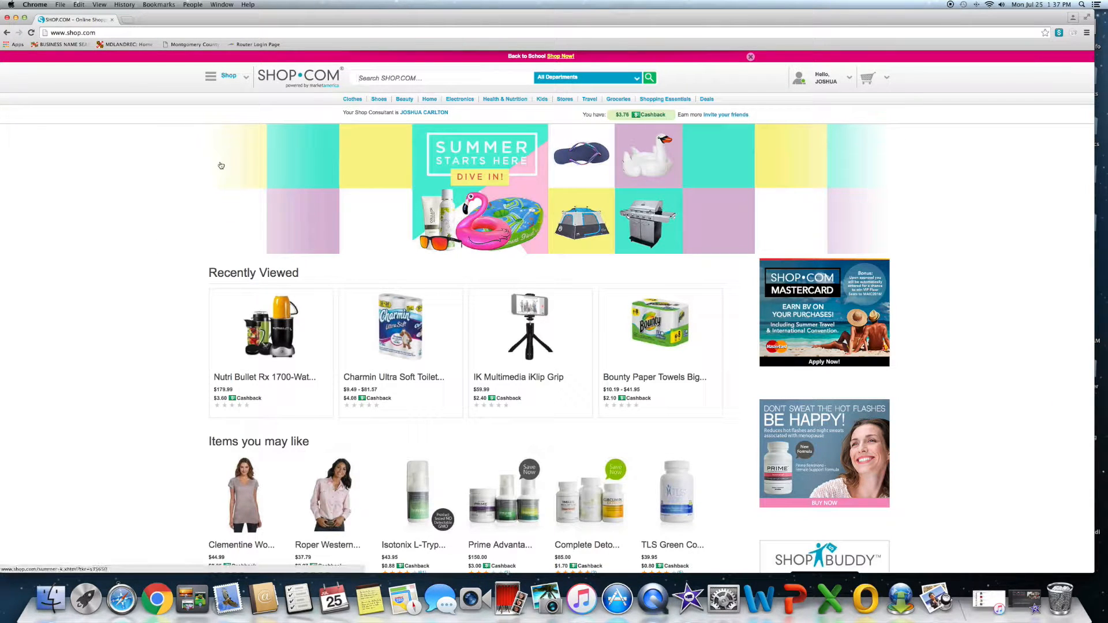
- Search for 'ik multimedia iklip grip' and open the $59.99 iKlip Grip product page
text(IK Multimedia iKlip Grip)
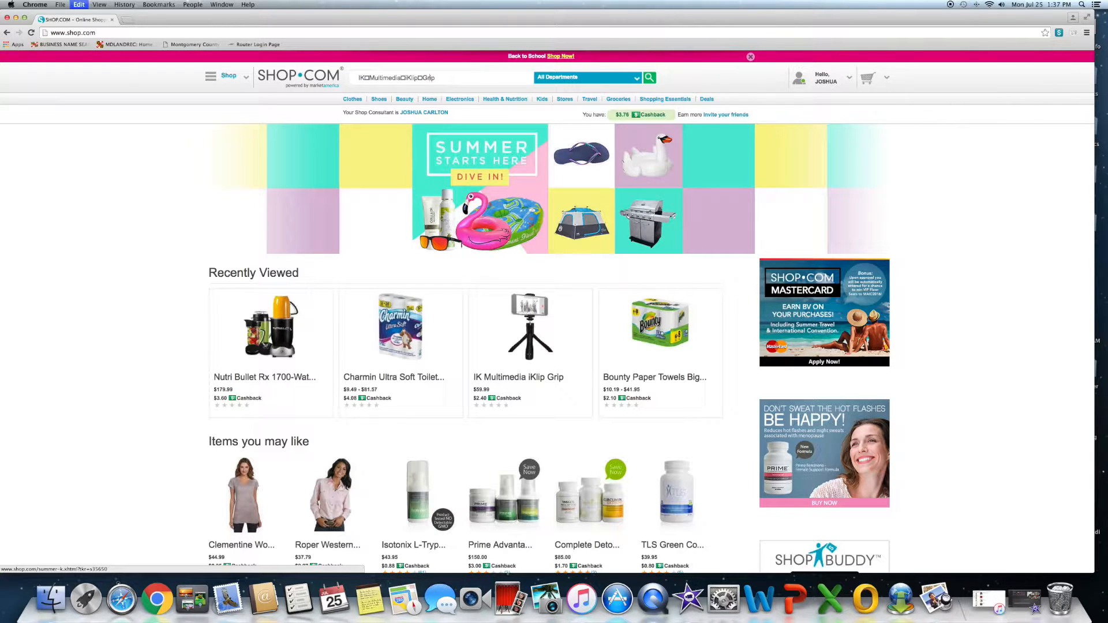
text(ik multimedia)
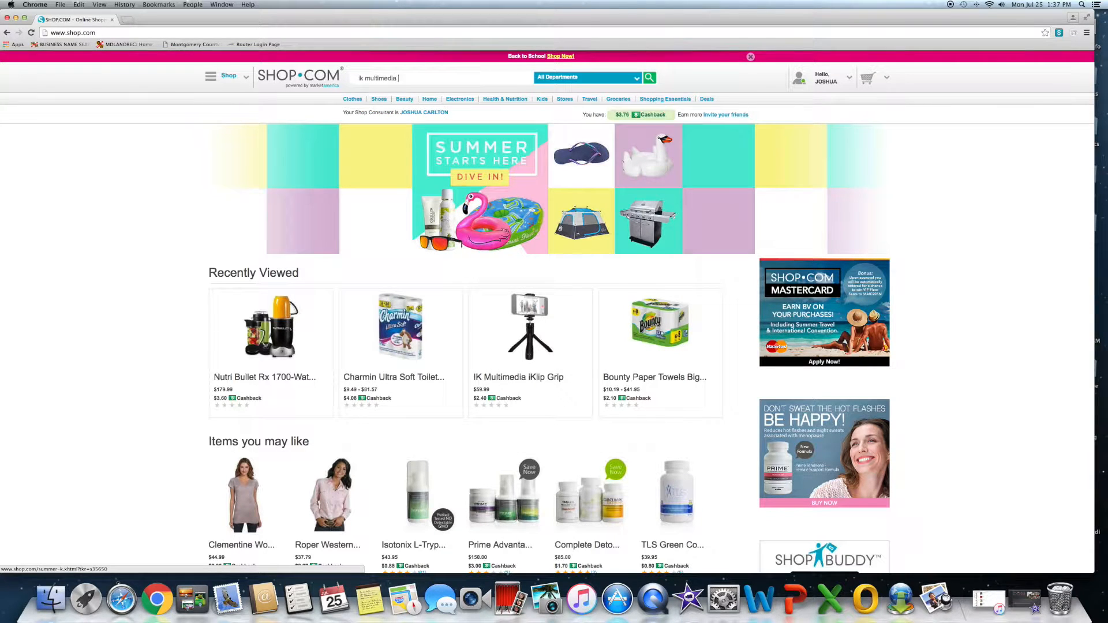
text(ikl)
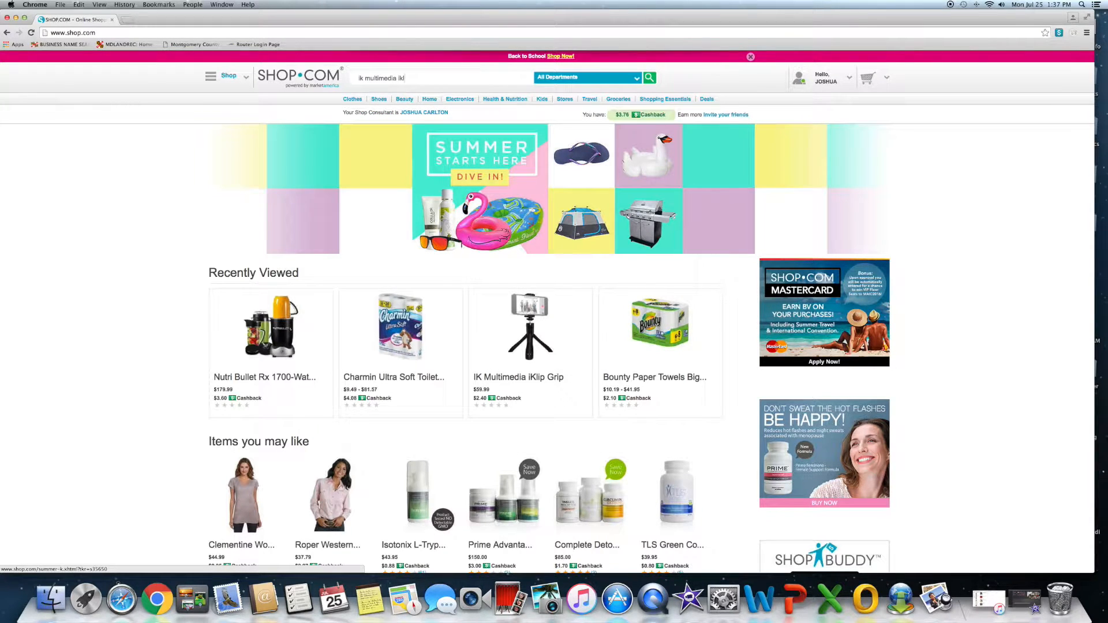
text(iklip grip)
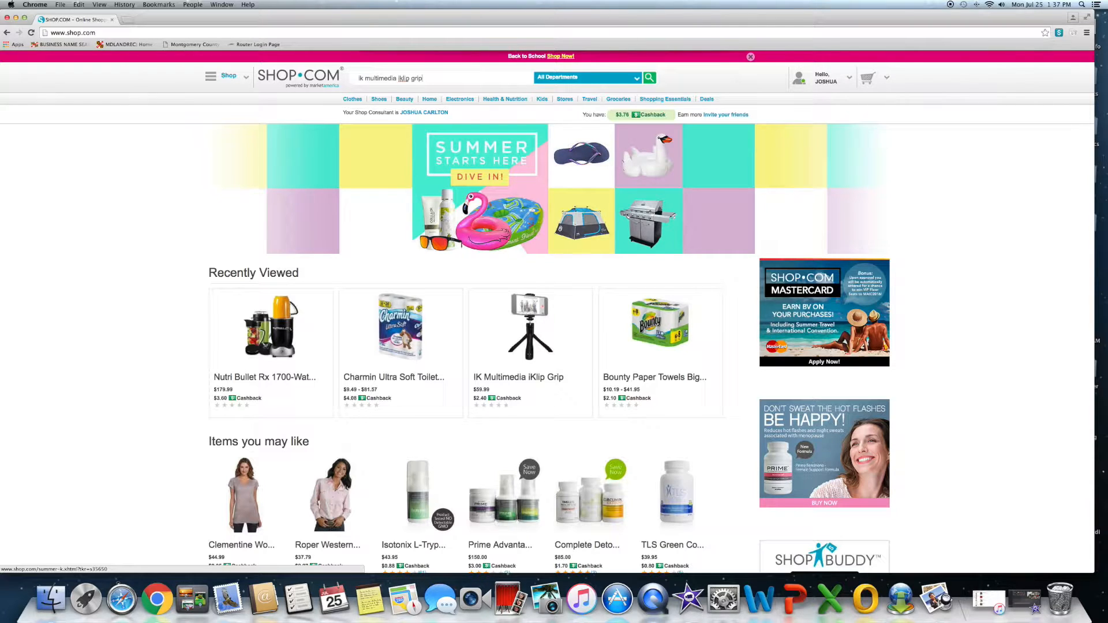
click(648, 78)
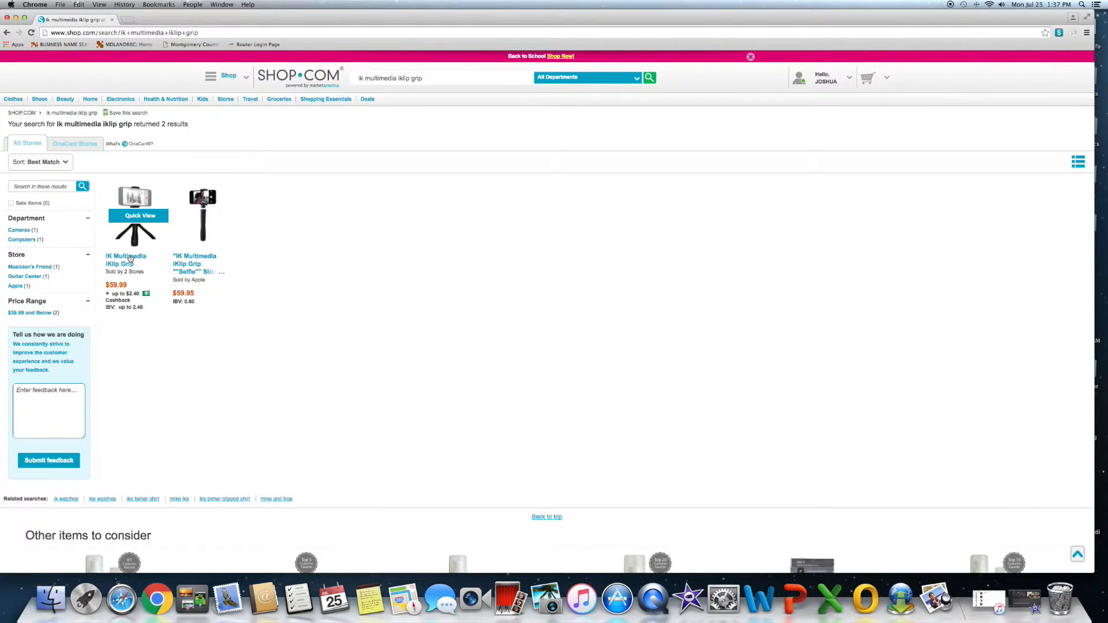
click(125, 259)
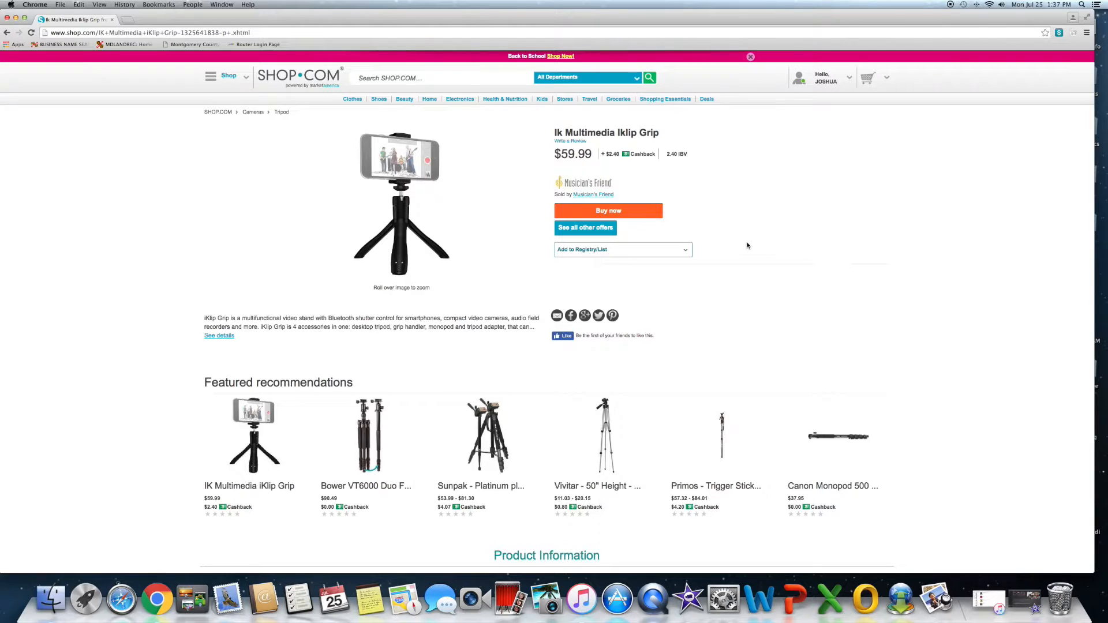
mouse_move(586, 174)
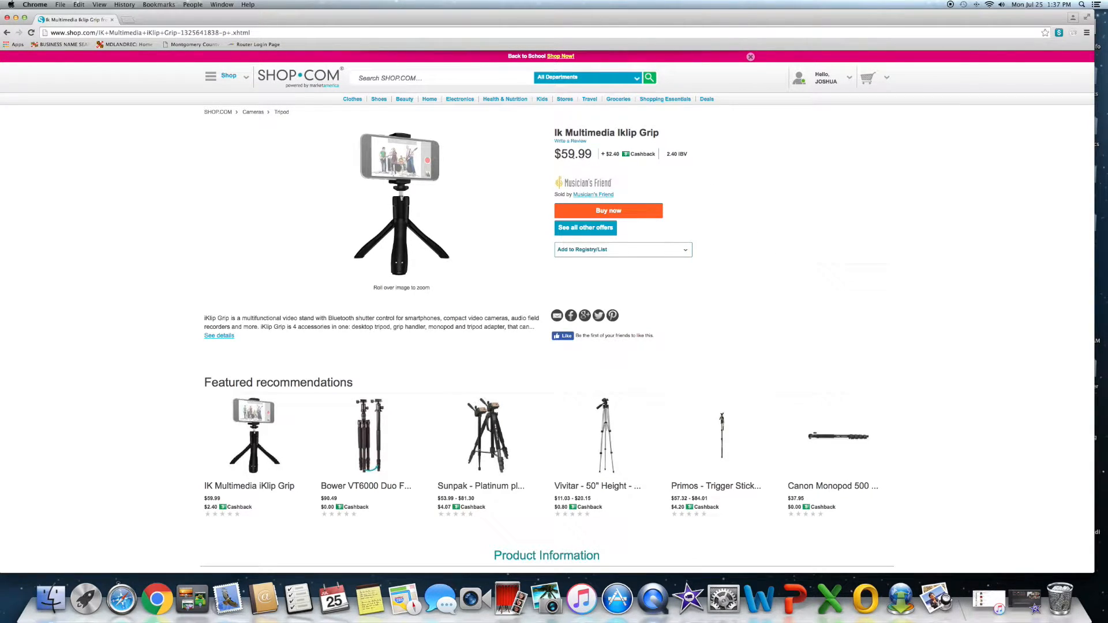
mouse_move(650, 175)
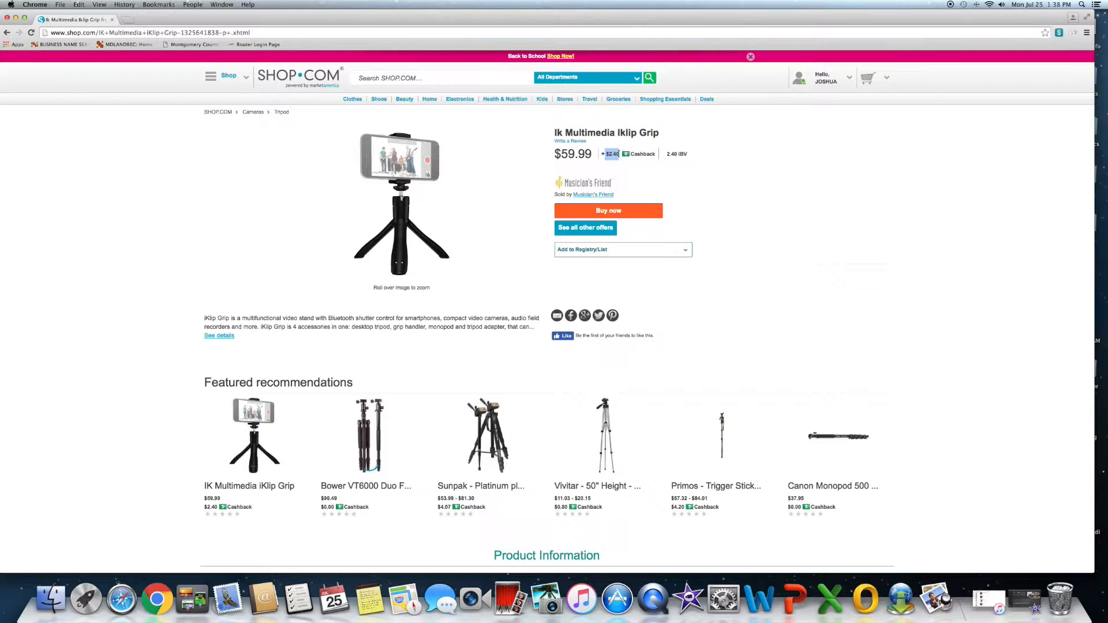
mouse_move(160, 300)
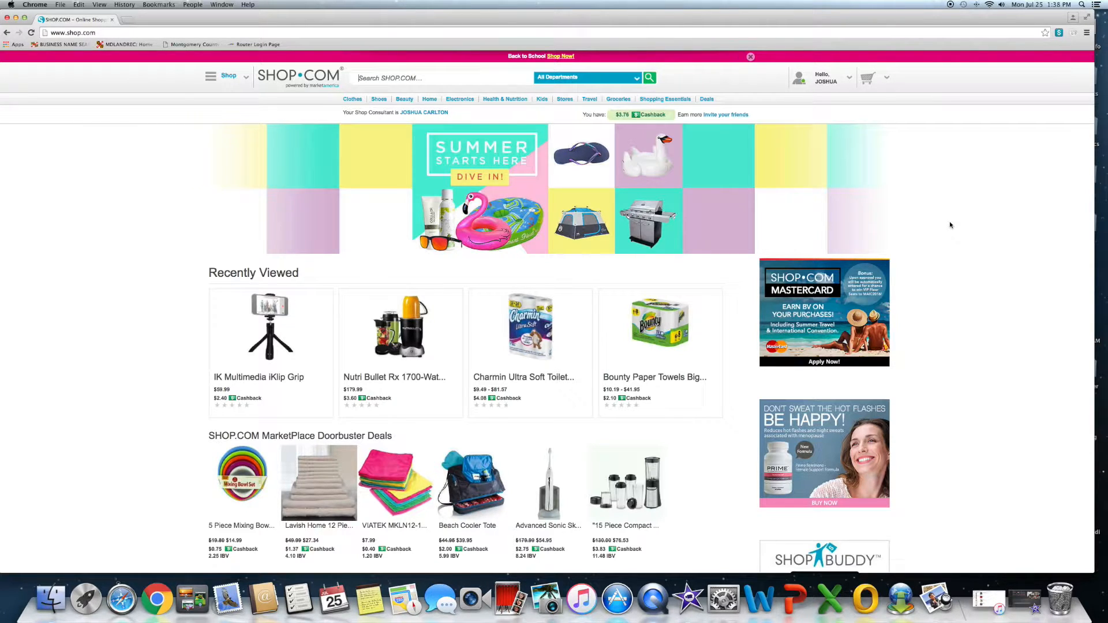
mouse_move(938, 199)
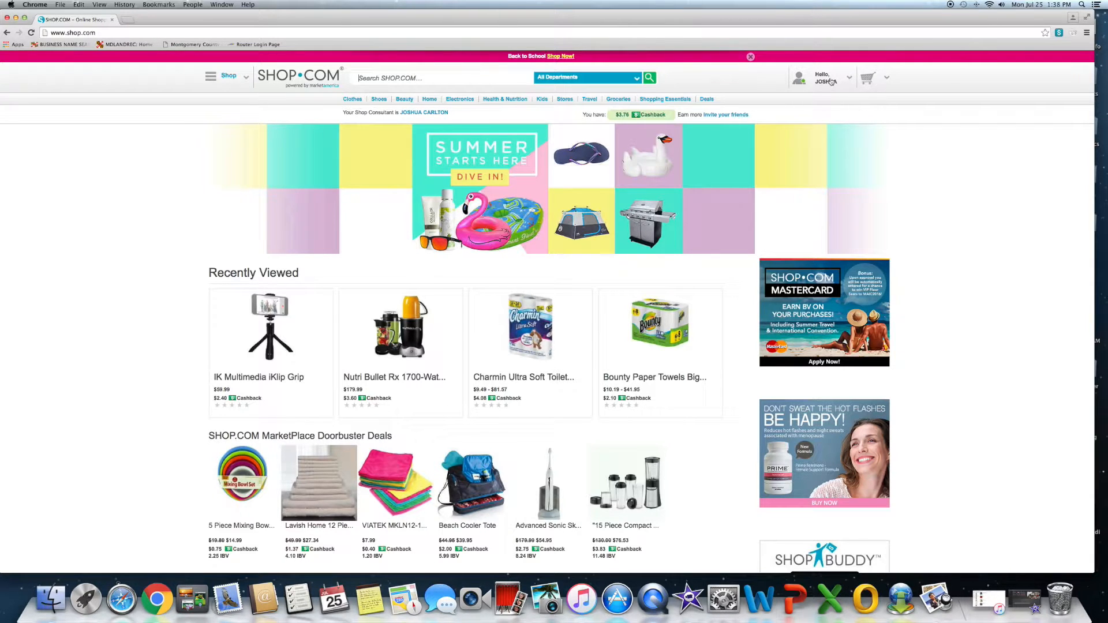
- Choose My Account from the 'Hello' account dropdown at the top right
click(825, 78)
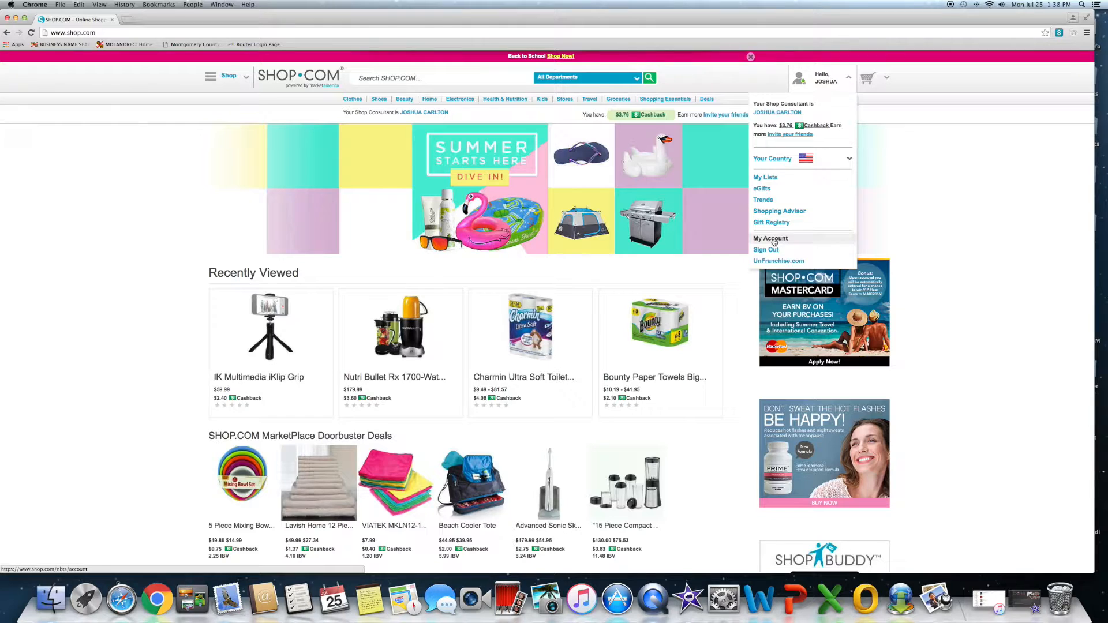
click(770, 239)
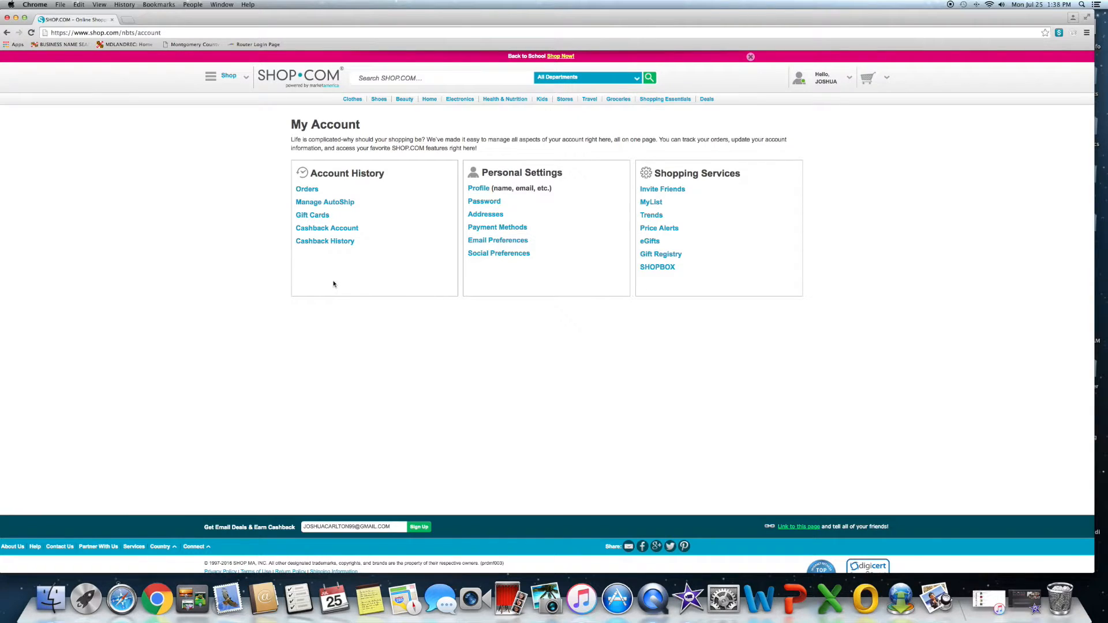
mouse_move(326, 227)
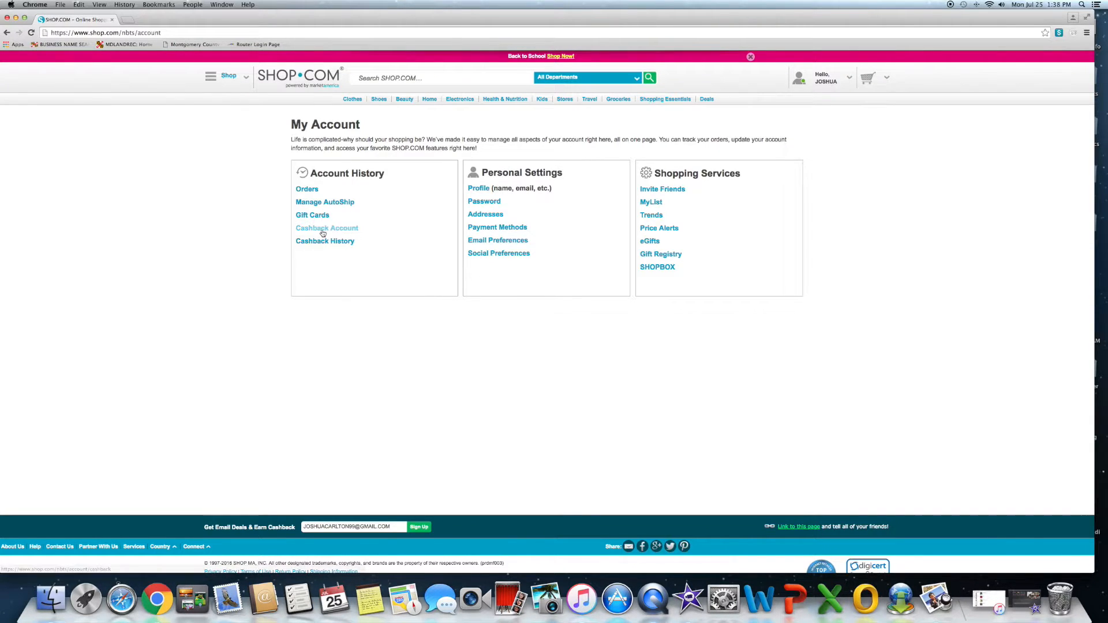
mouse_move(386, 227)
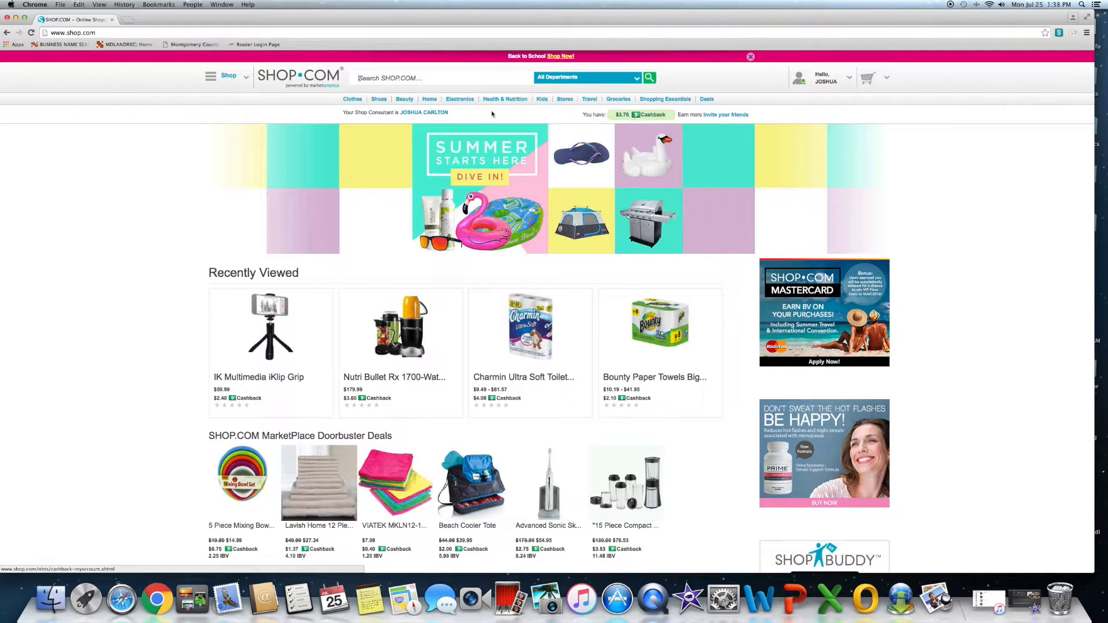
mouse_move(556, 113)
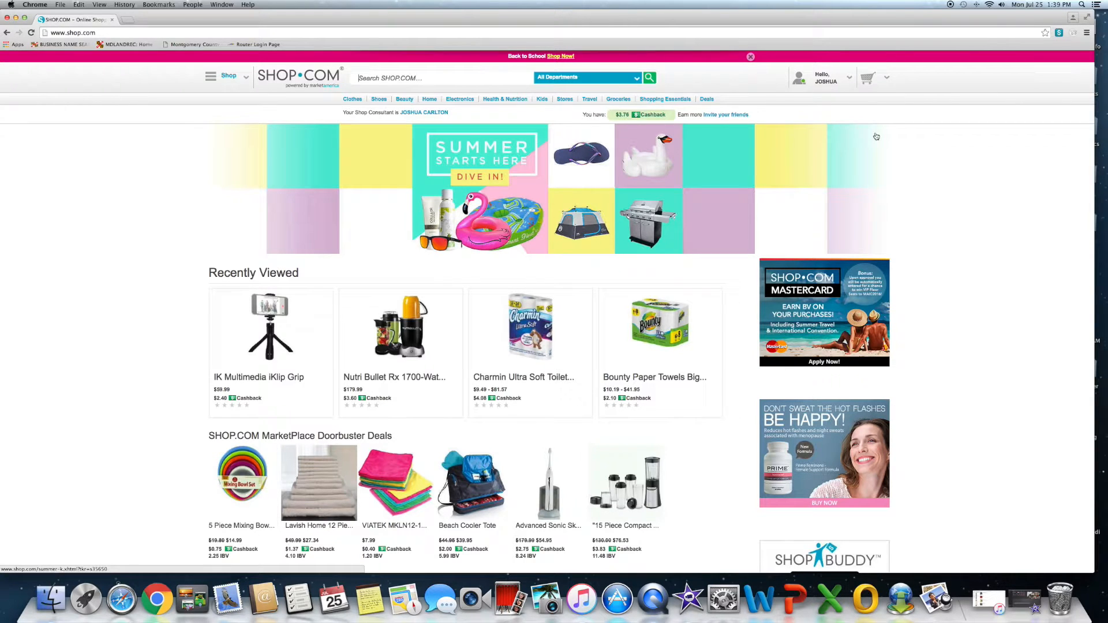
mouse_move(876, 136)
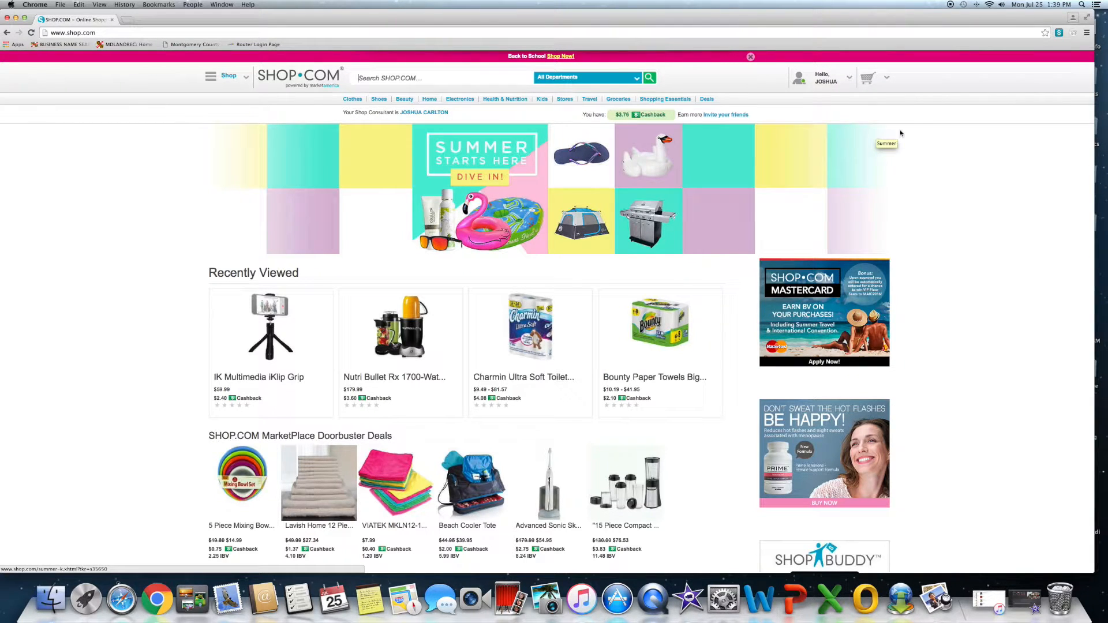
mouse_move(947, 130)
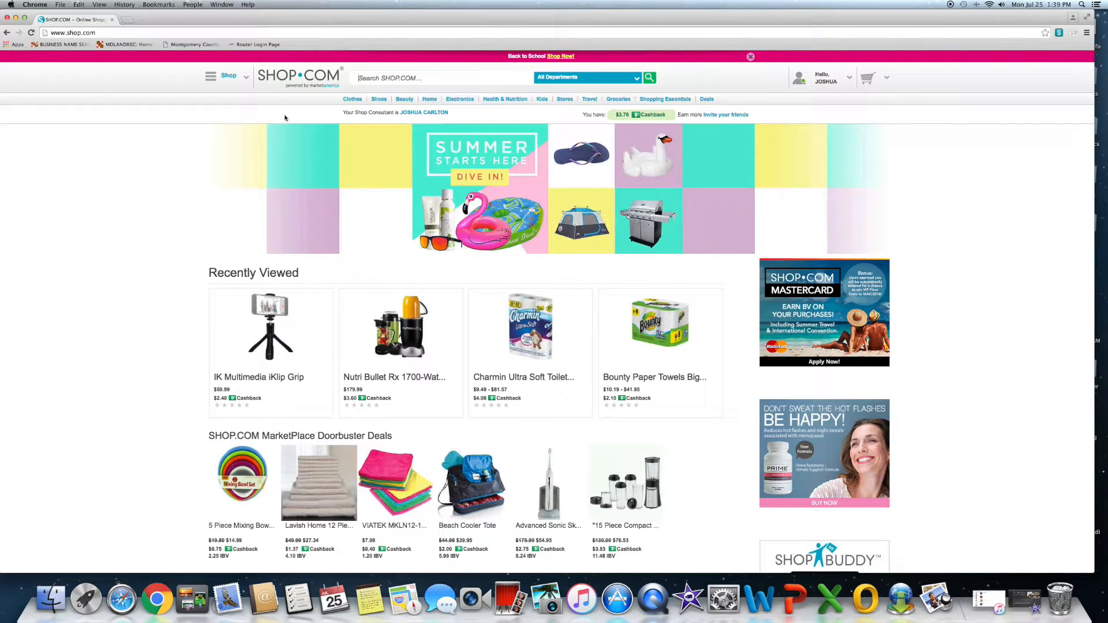
mouse_move(972, 170)
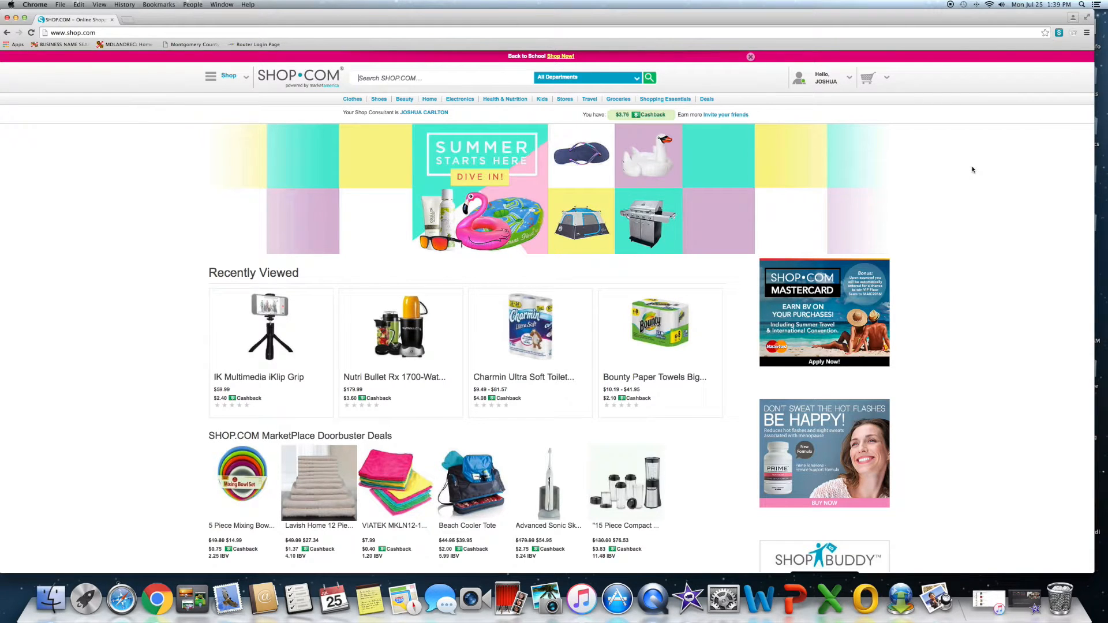
mouse_move(948, 142)
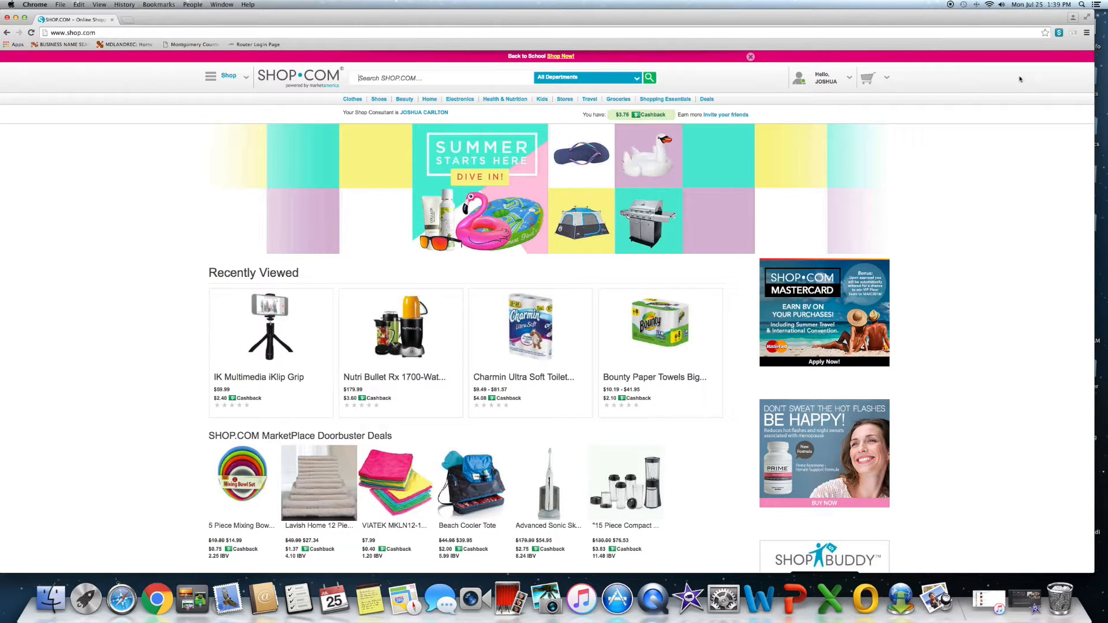
mouse_move(1070, 51)
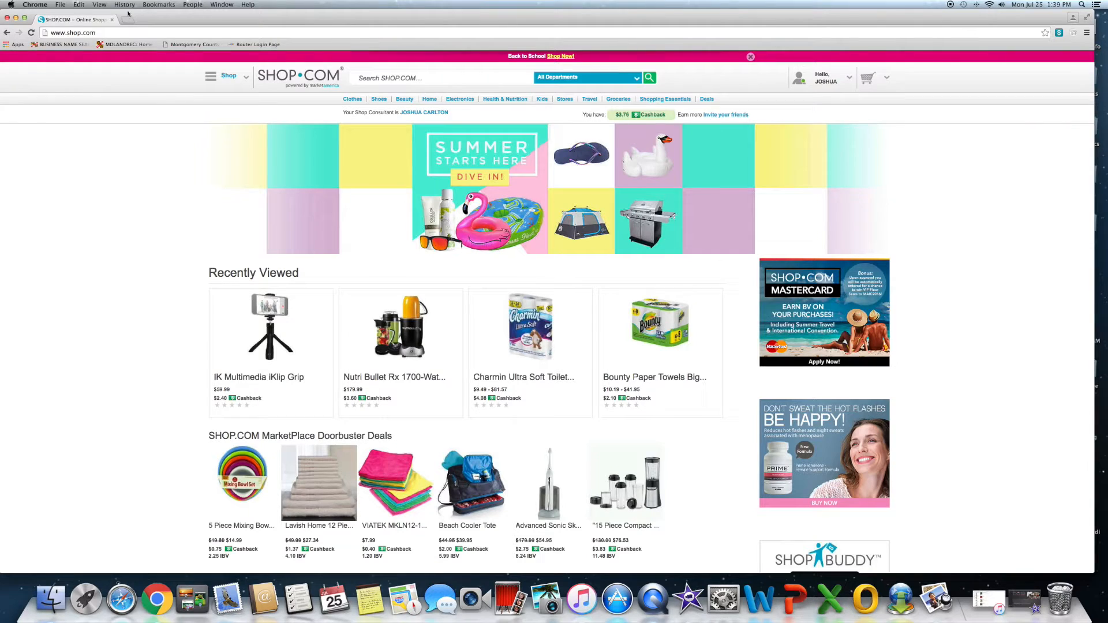
- Open a new Chrome tab beside the SHOP.COM homepage
click(150, 19)
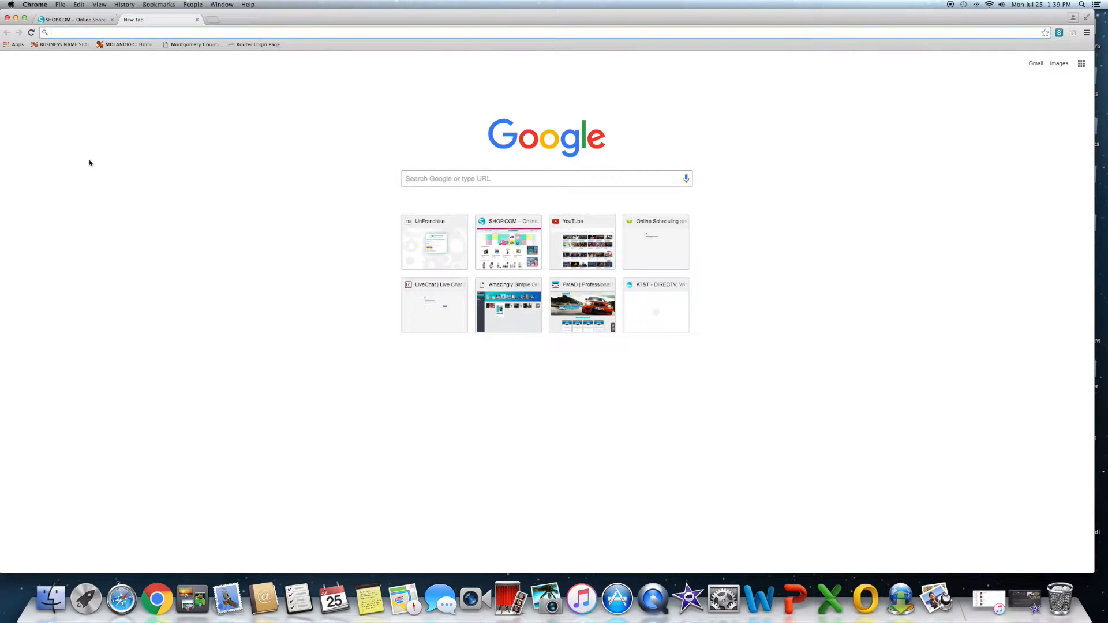
- Google 'bath towels' and scroll through the shopping and retailer results
text(bath towels)
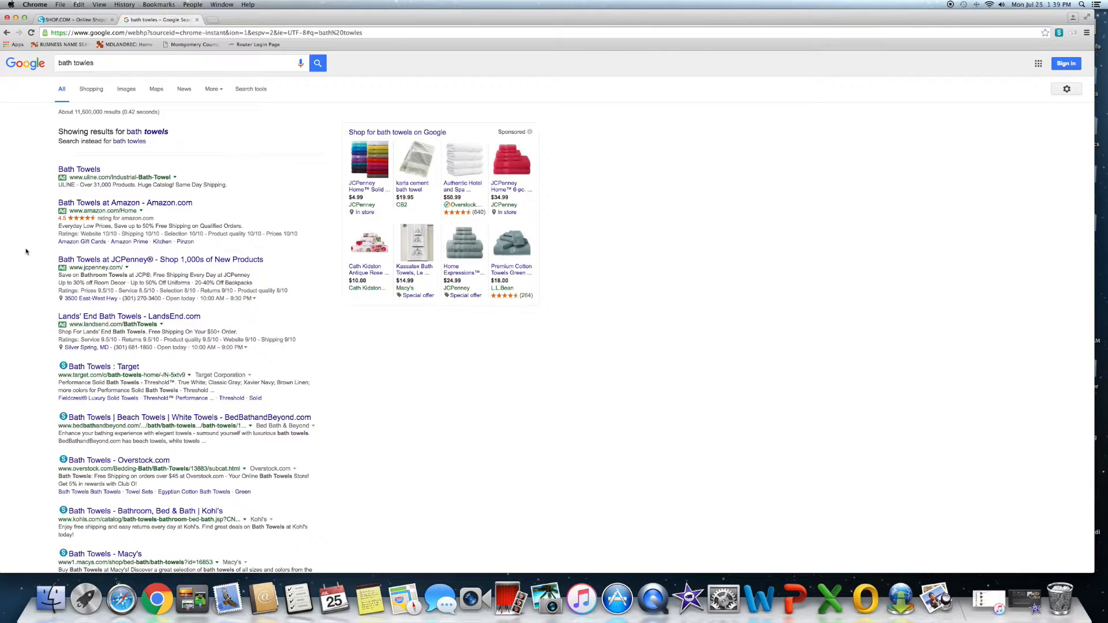
scroll(down, 3)
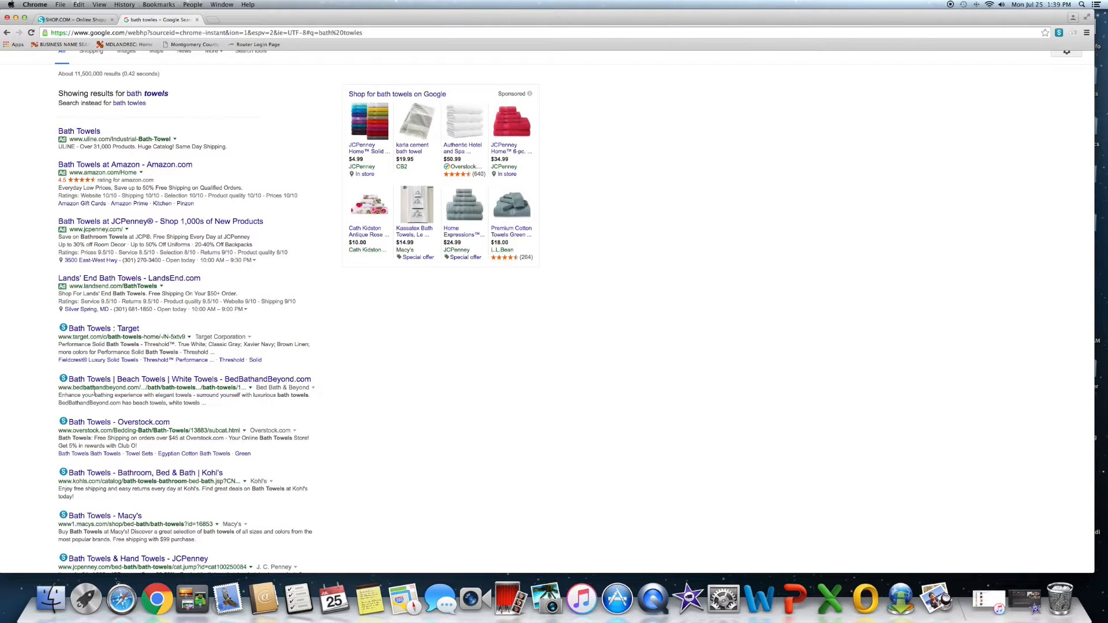
scroll(down, 3)
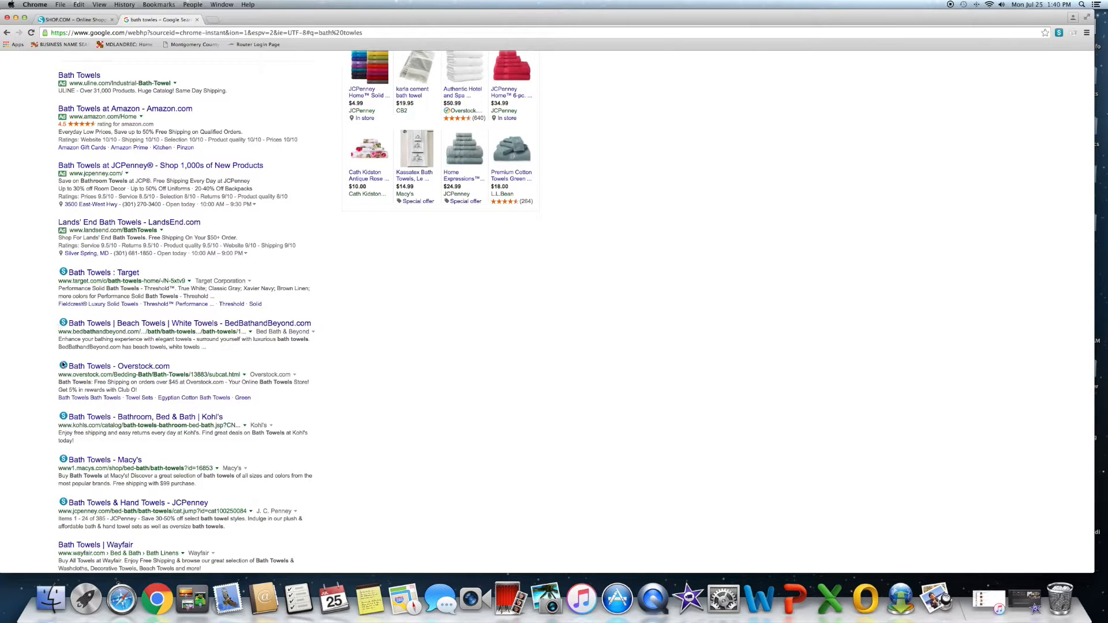
mouse_move(34, 438)
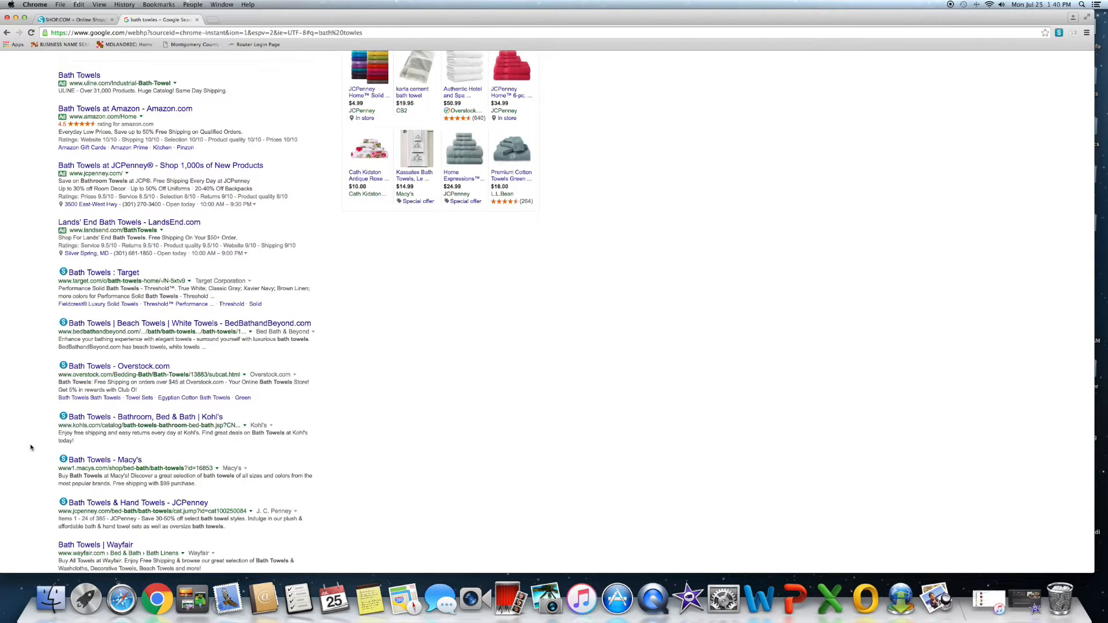
mouse_move(35, 469)
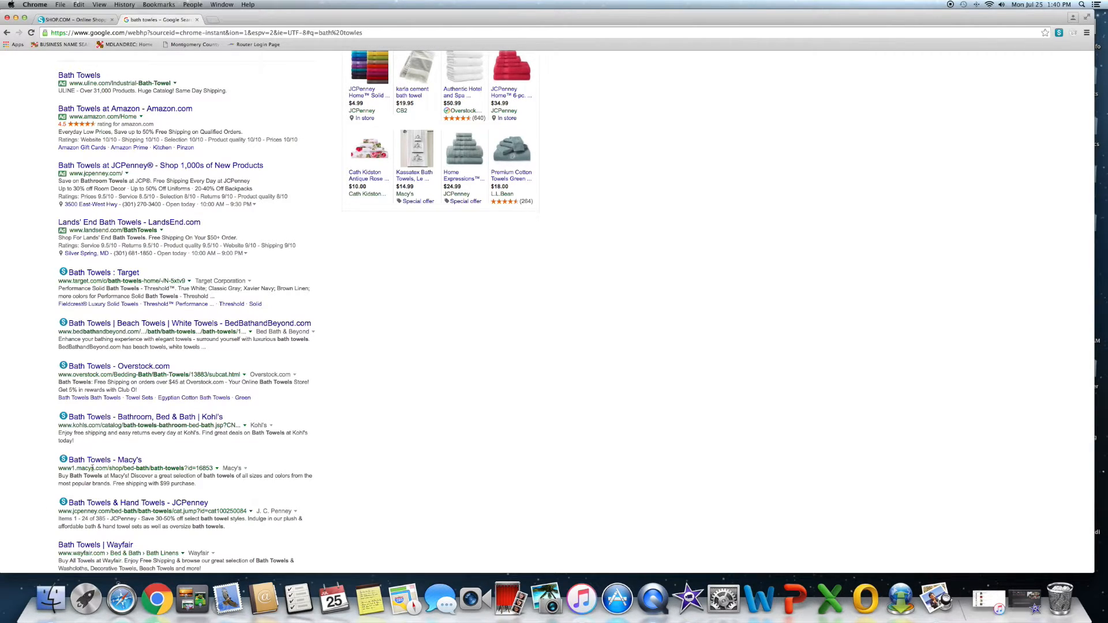
mouse_move(13, 372)
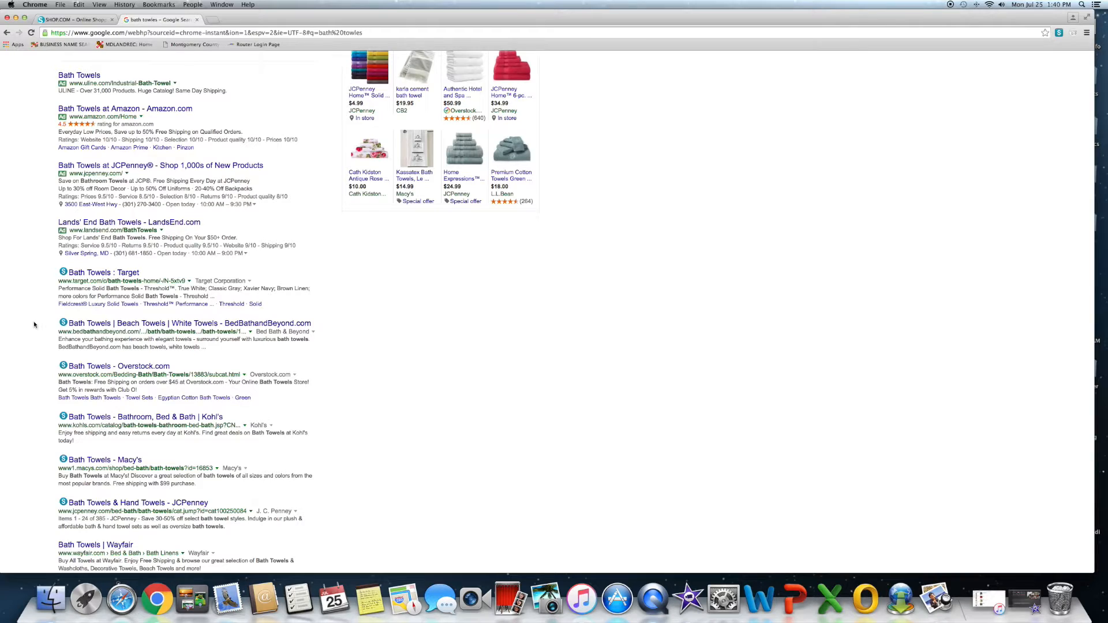
mouse_move(38, 322)
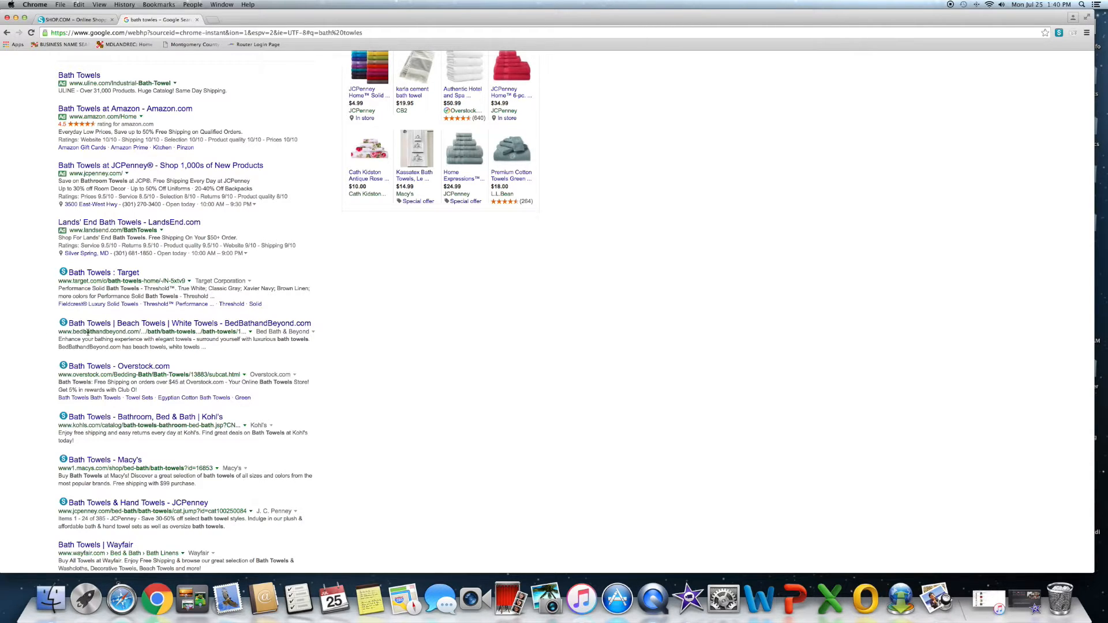
mouse_move(38, 344)
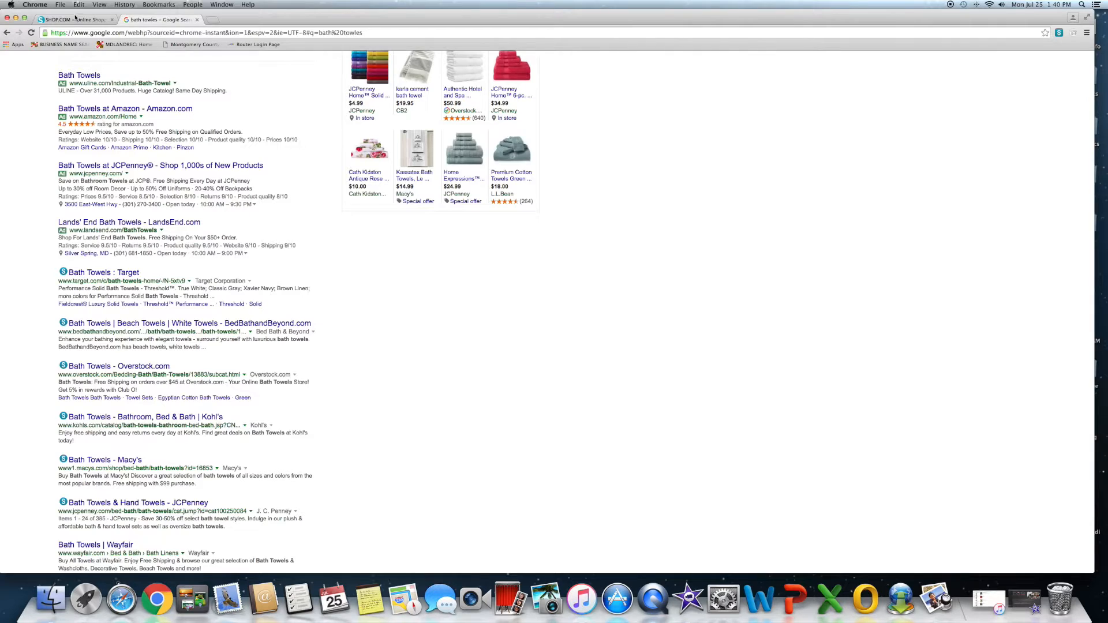
- Return to the SHOP.COM tab and search for 'bed bath and beyond'
click(71, 19)
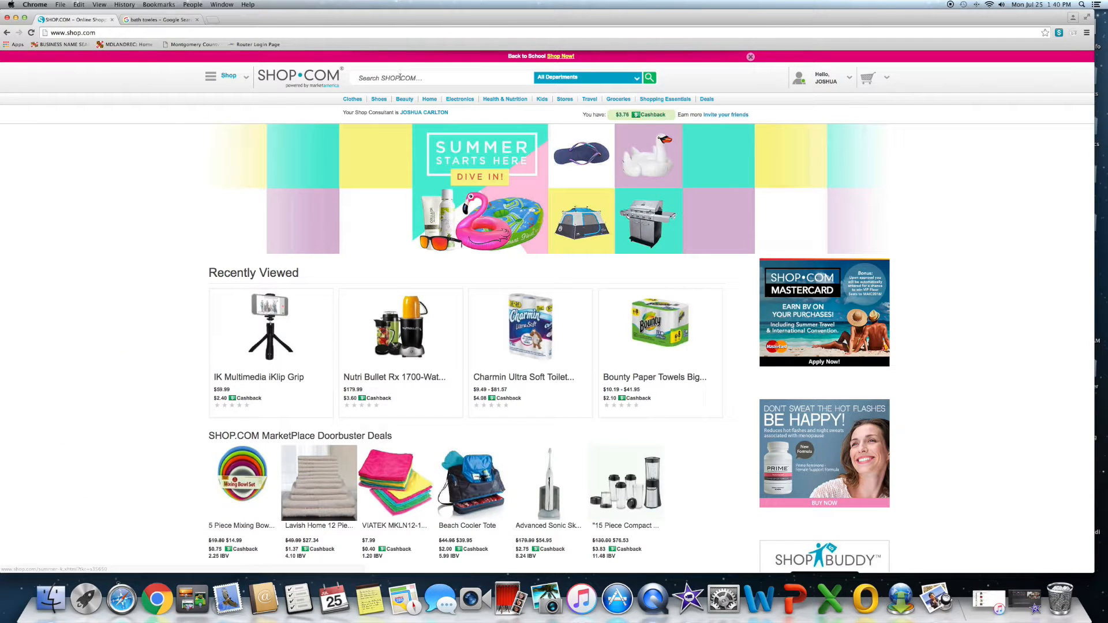
text(bed bath and beyond)
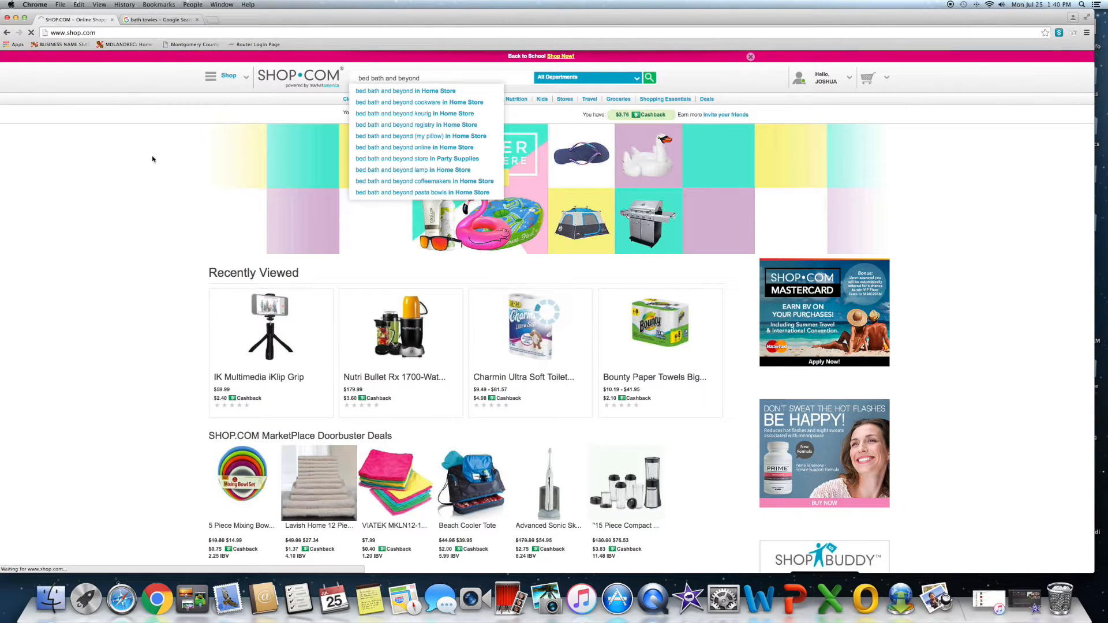
click(648, 78)
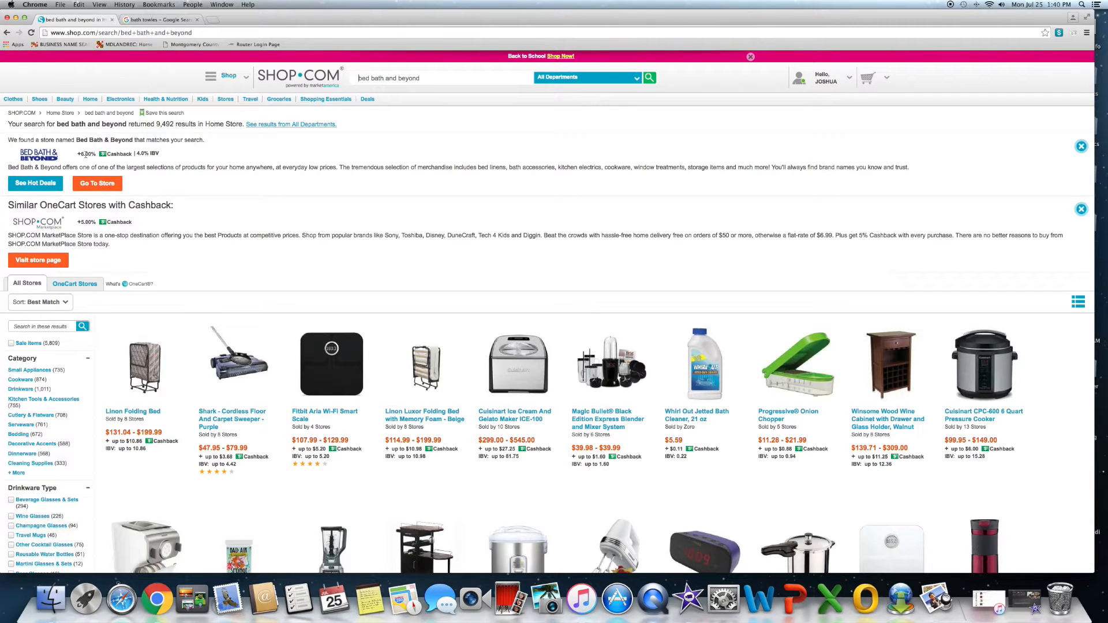
mouse_move(322, 159)
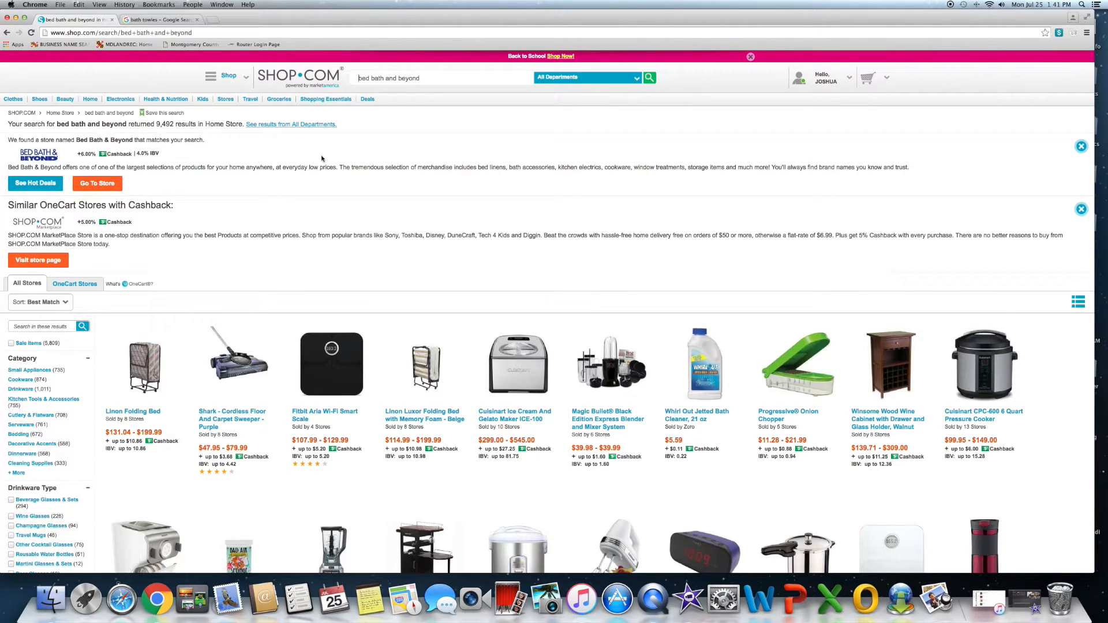
mouse_move(369, 155)
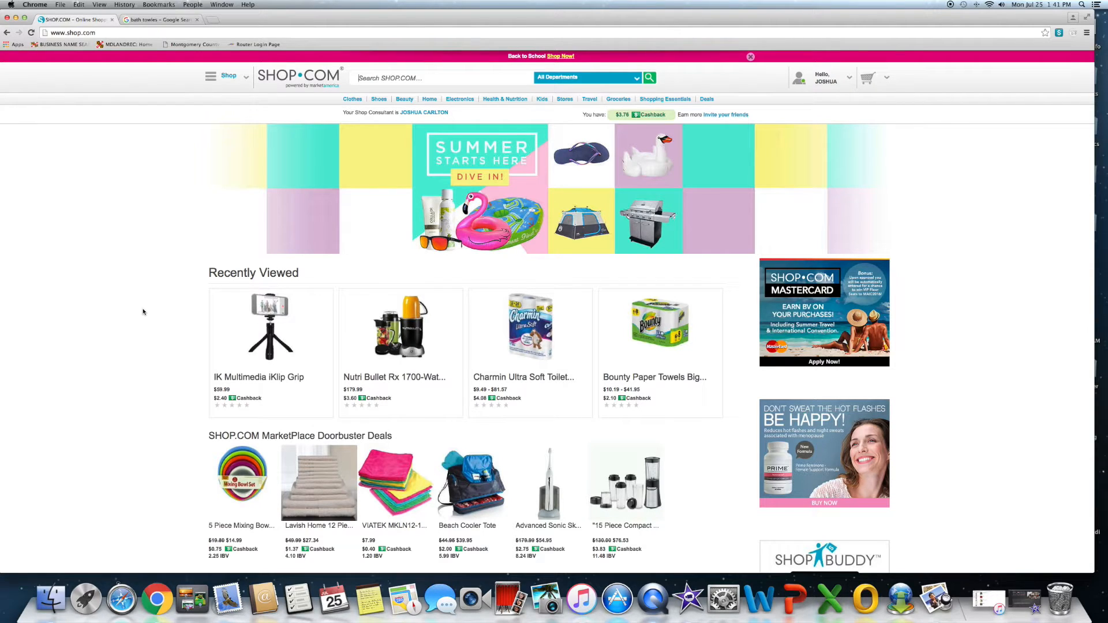
mouse_move(1007, 221)
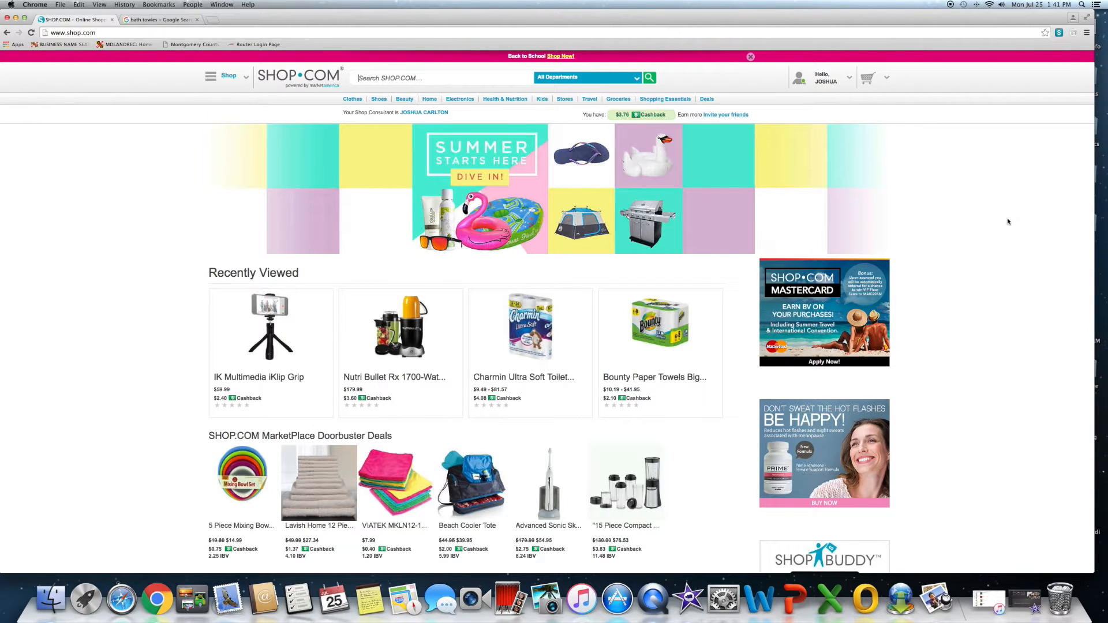
mouse_move(1004, 221)
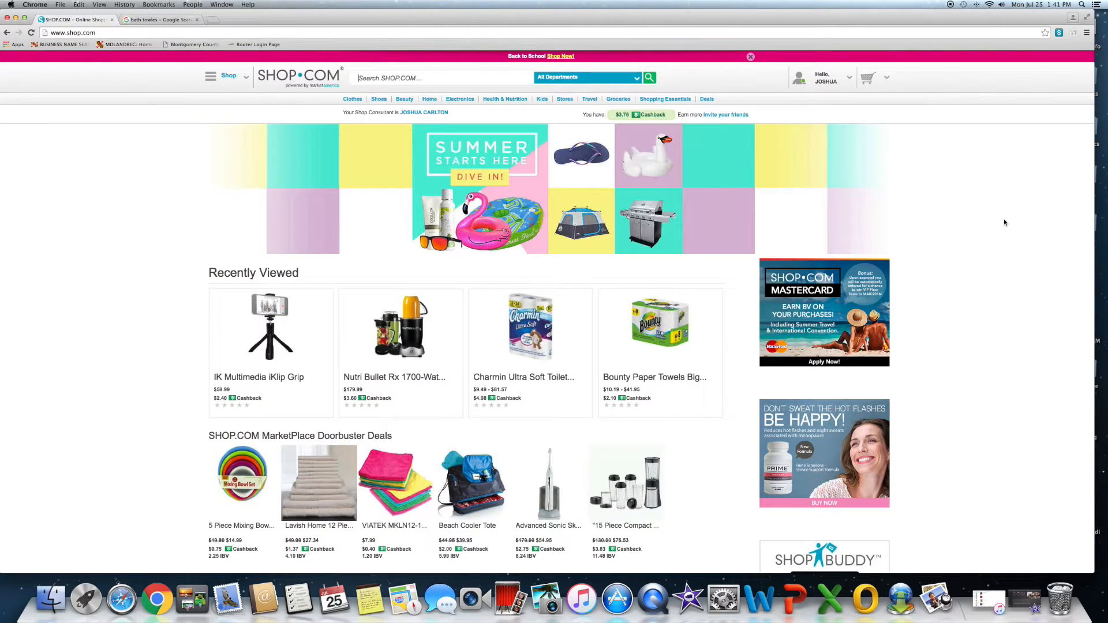
mouse_move(980, 208)
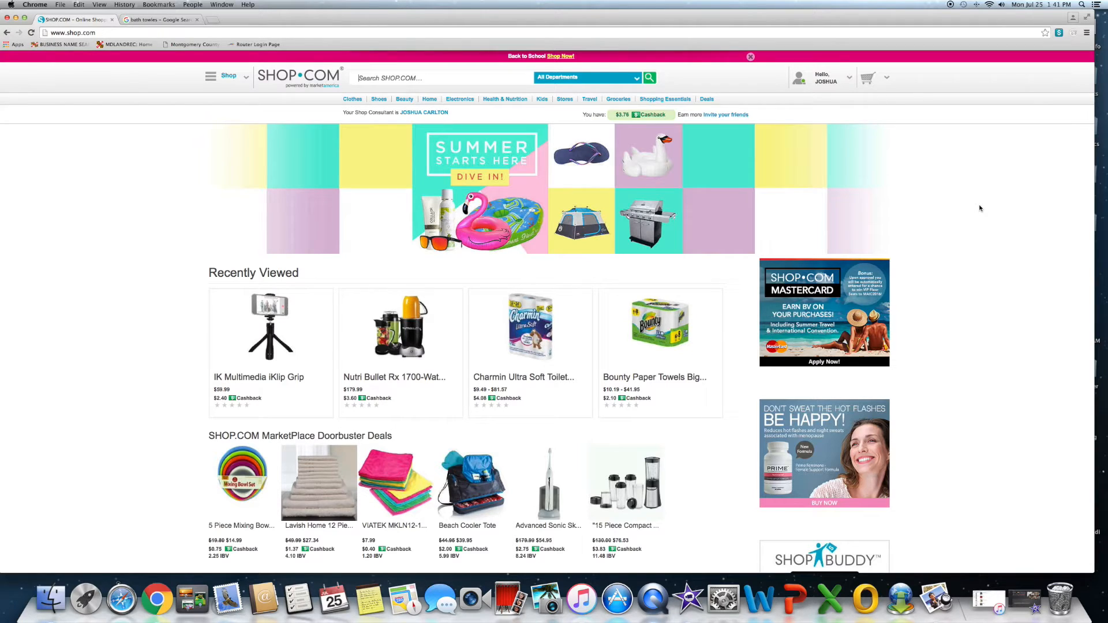
mouse_move(969, 178)
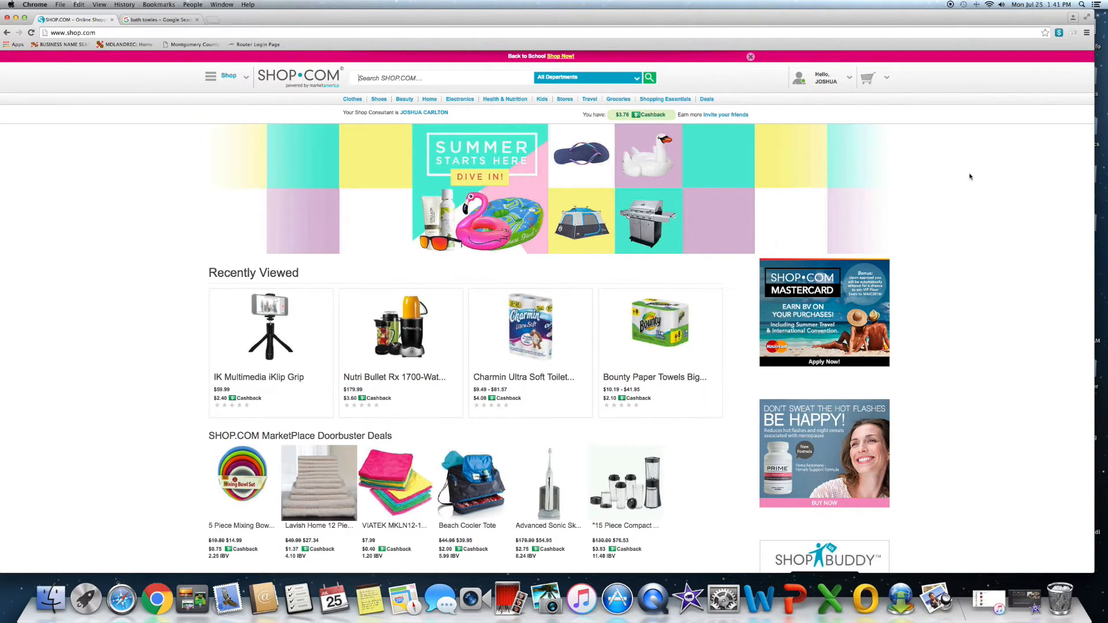
mouse_move(961, 159)
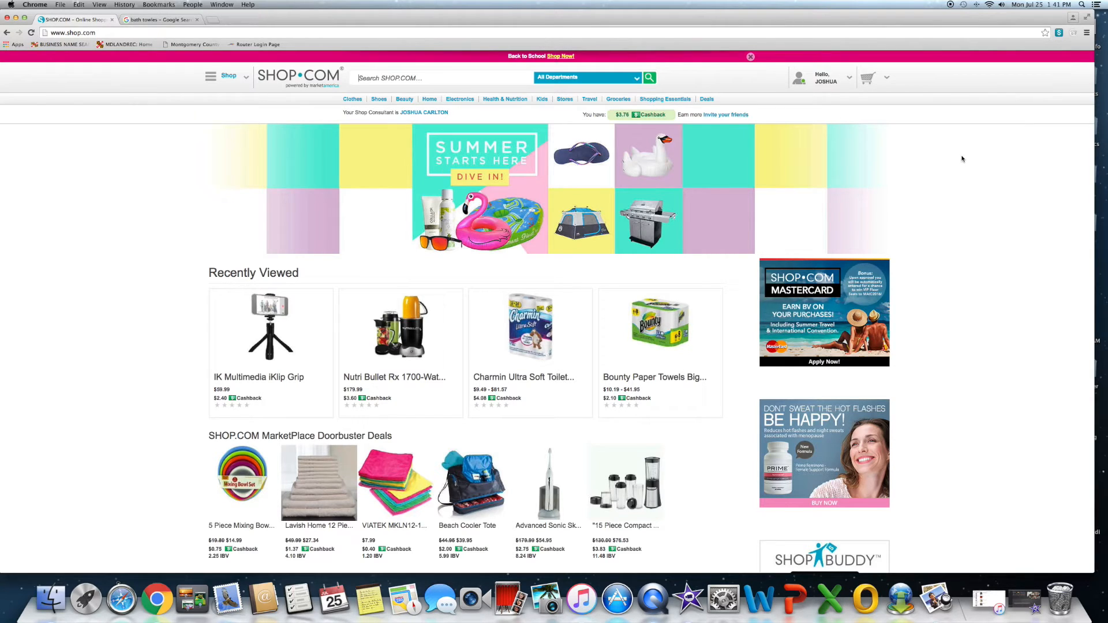
mouse_move(952, 132)
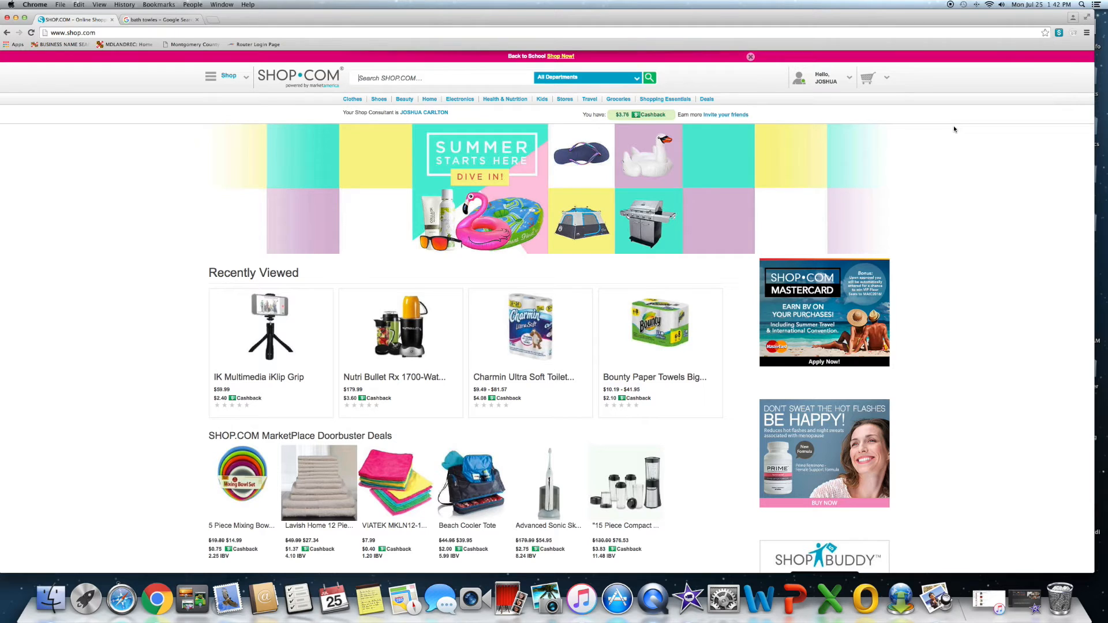
mouse_move(953, 91)
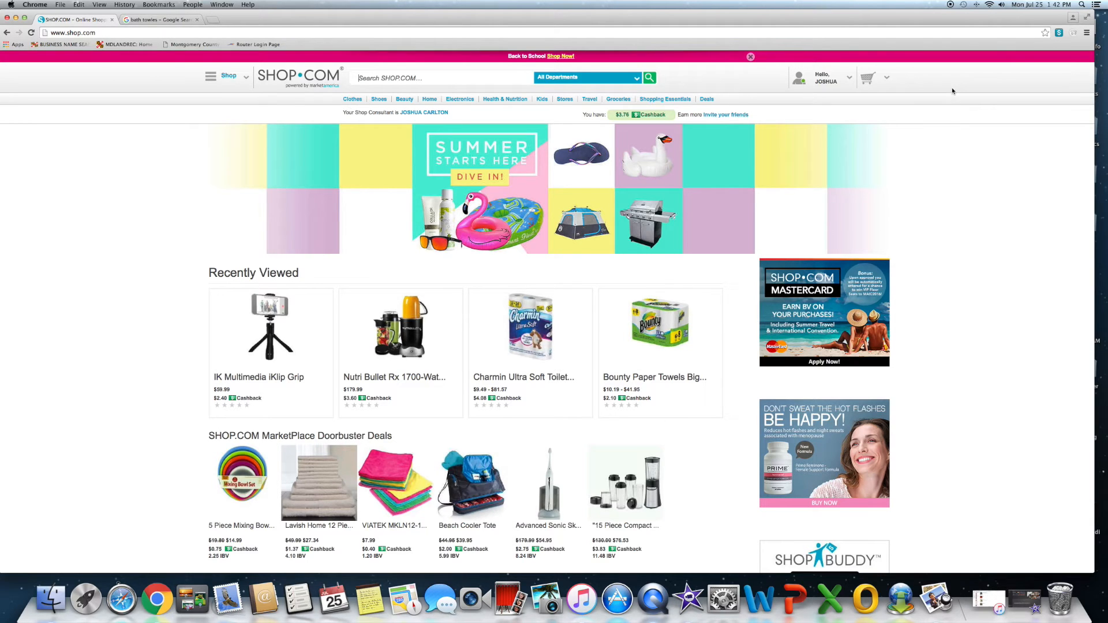
mouse_move(947, 26)
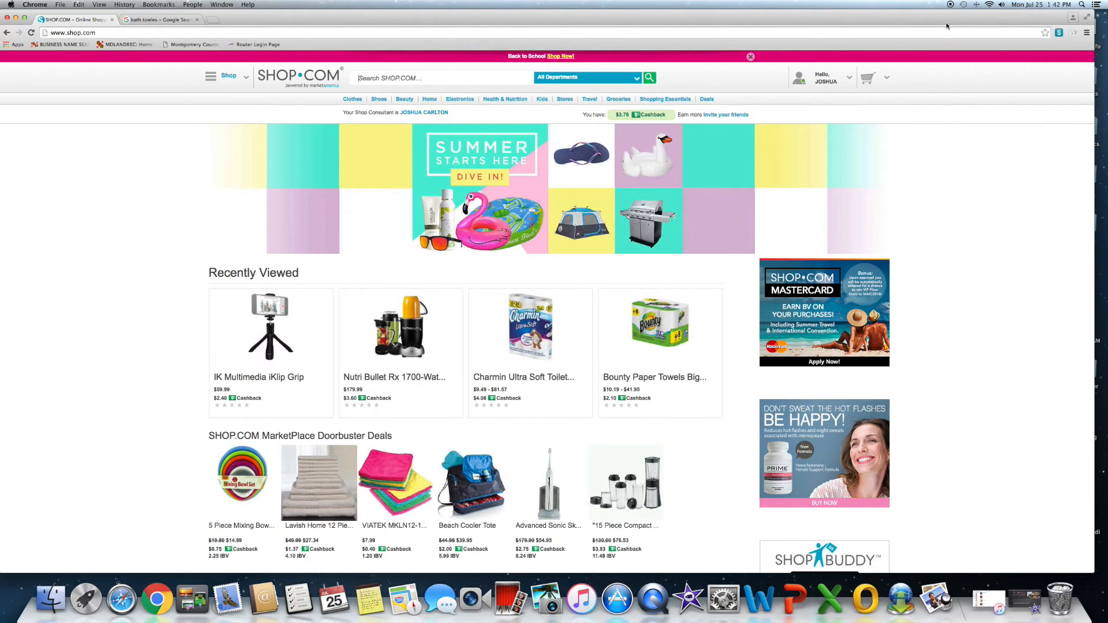